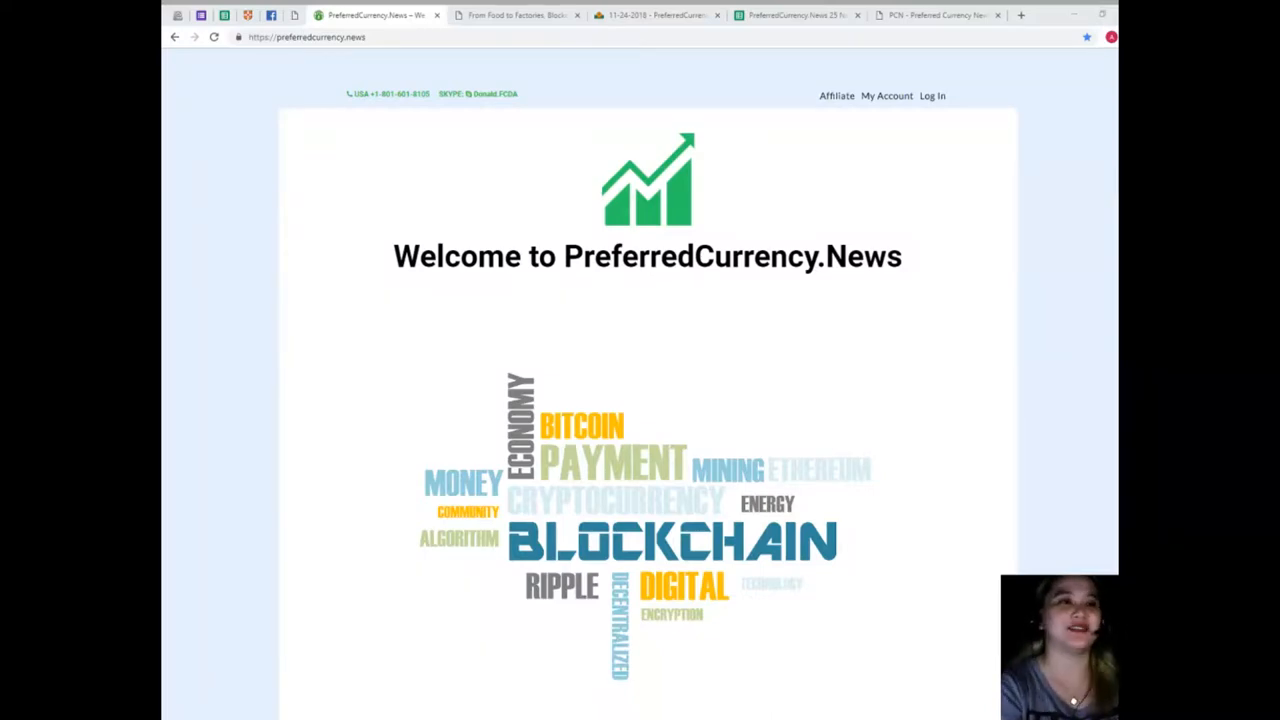
Switch to the 'From Food to Factories, Blockchain…' PCN.Today article tab
click(515, 14)
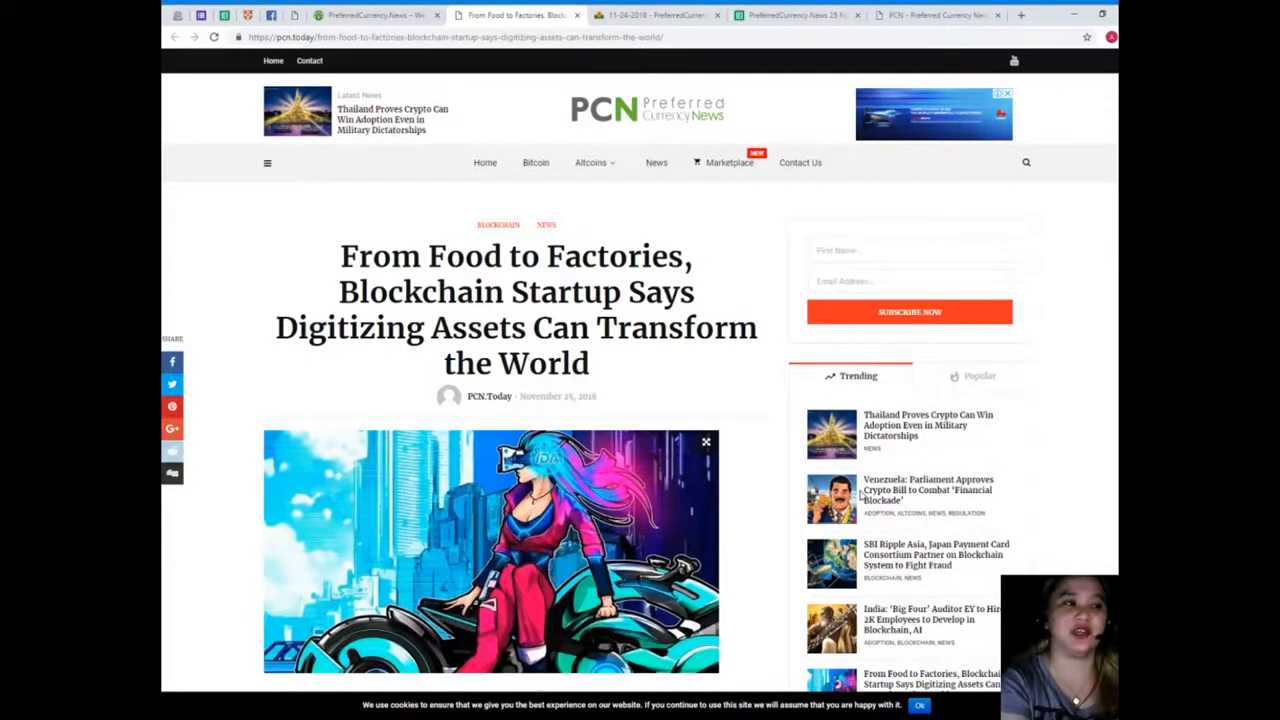
mouse_move(865, 527)
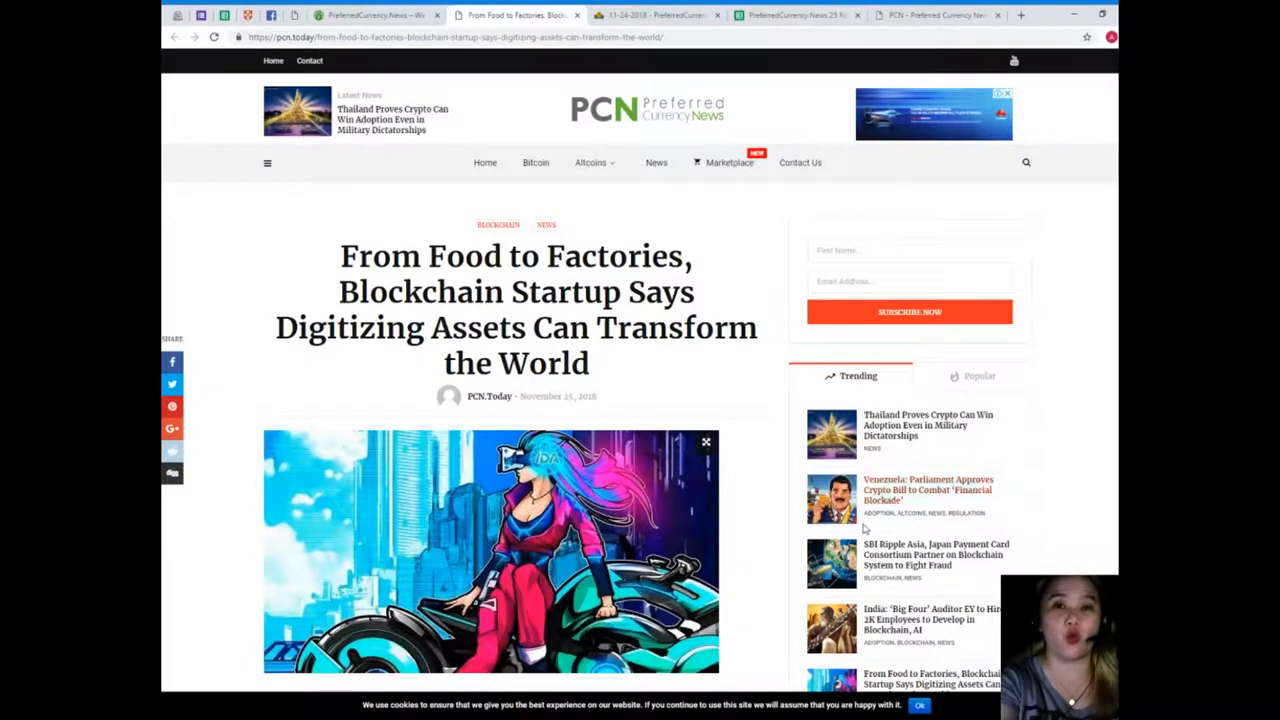
Scroll past the header image to the article's opening paragraphs on IDA's tokenization platform
scroll(down, 3)
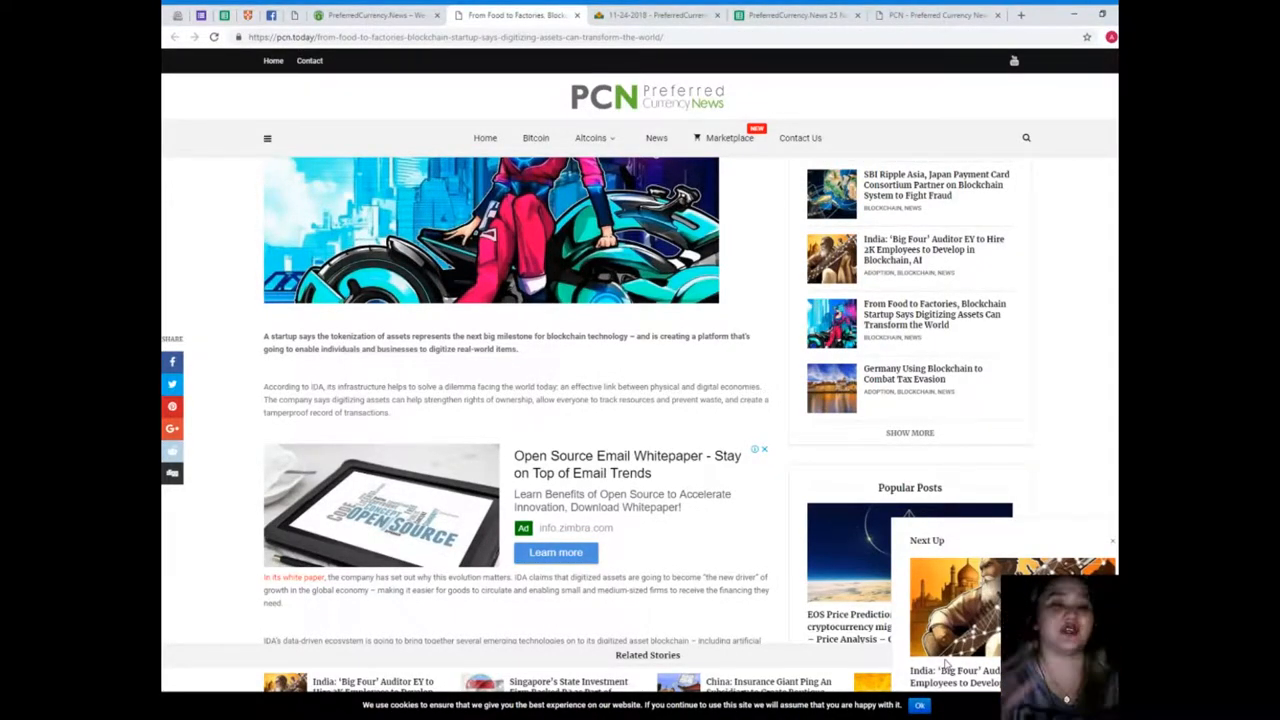
Scroll down the article to the 'The benefits' section
scroll(down, 3)
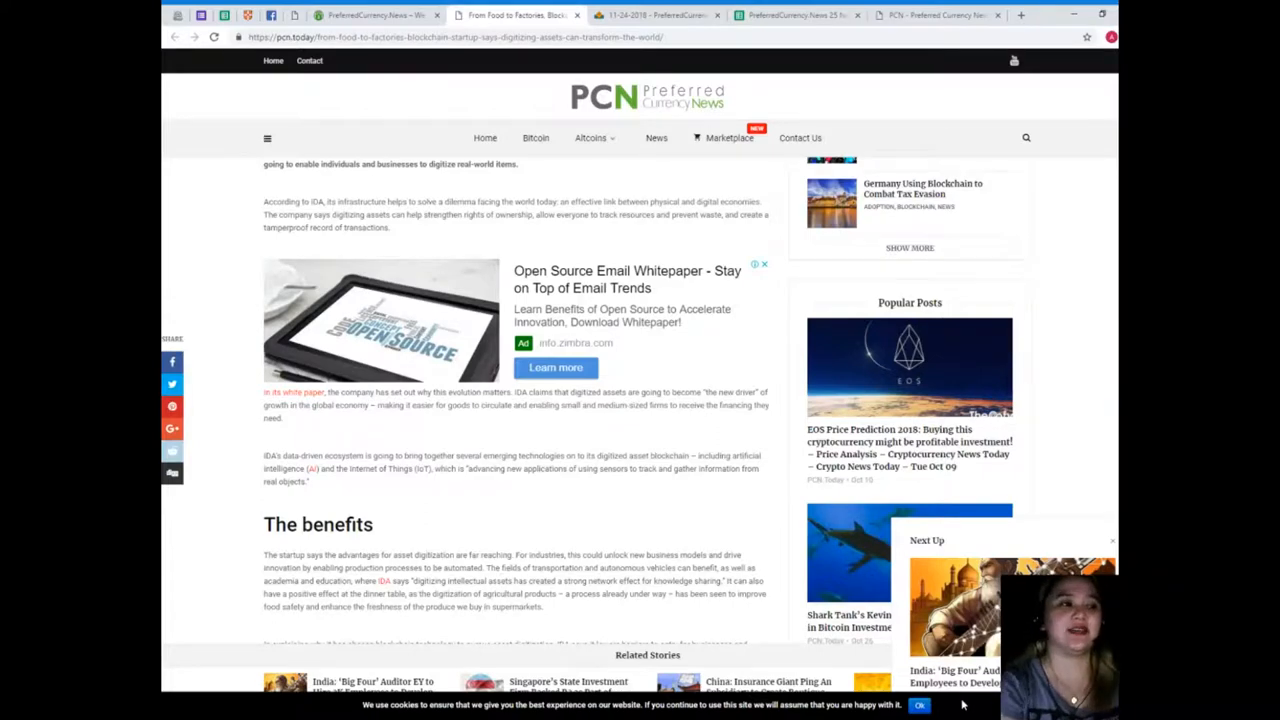
scroll(down, 3)
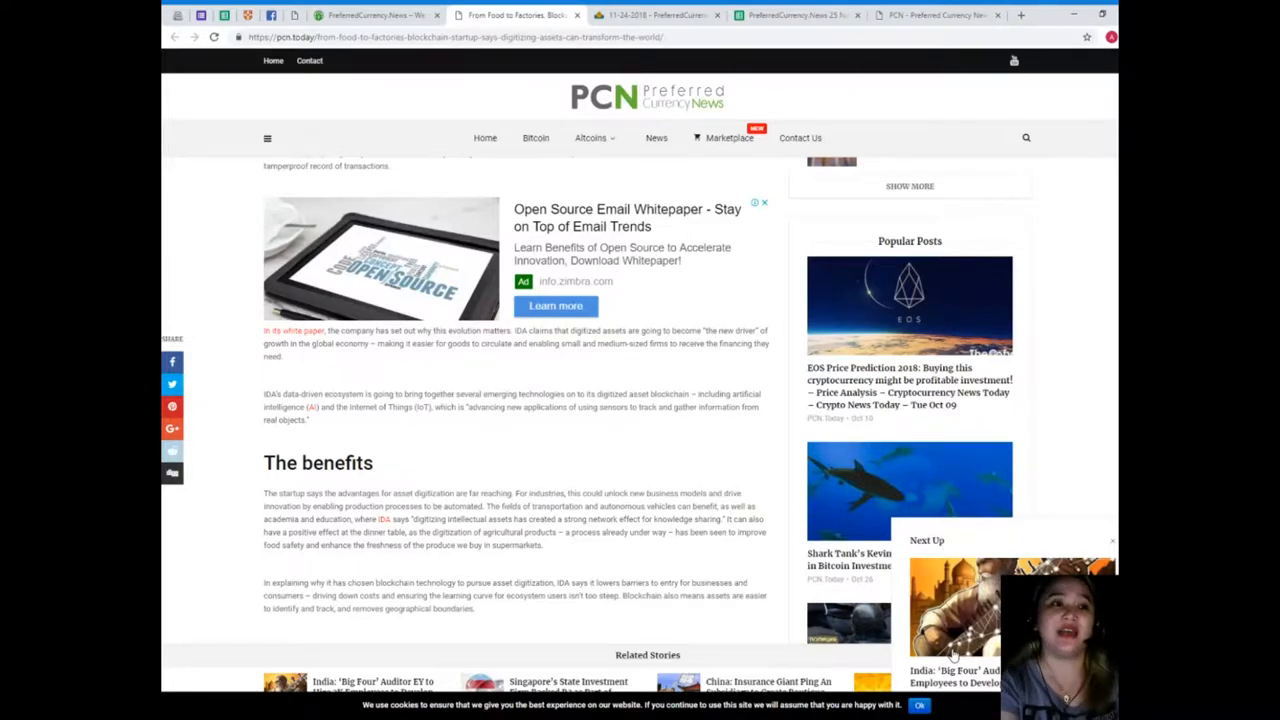
Scroll down to the 'Two-tiered tokens' section on IDA and MRT tokens
scroll(down, 3)
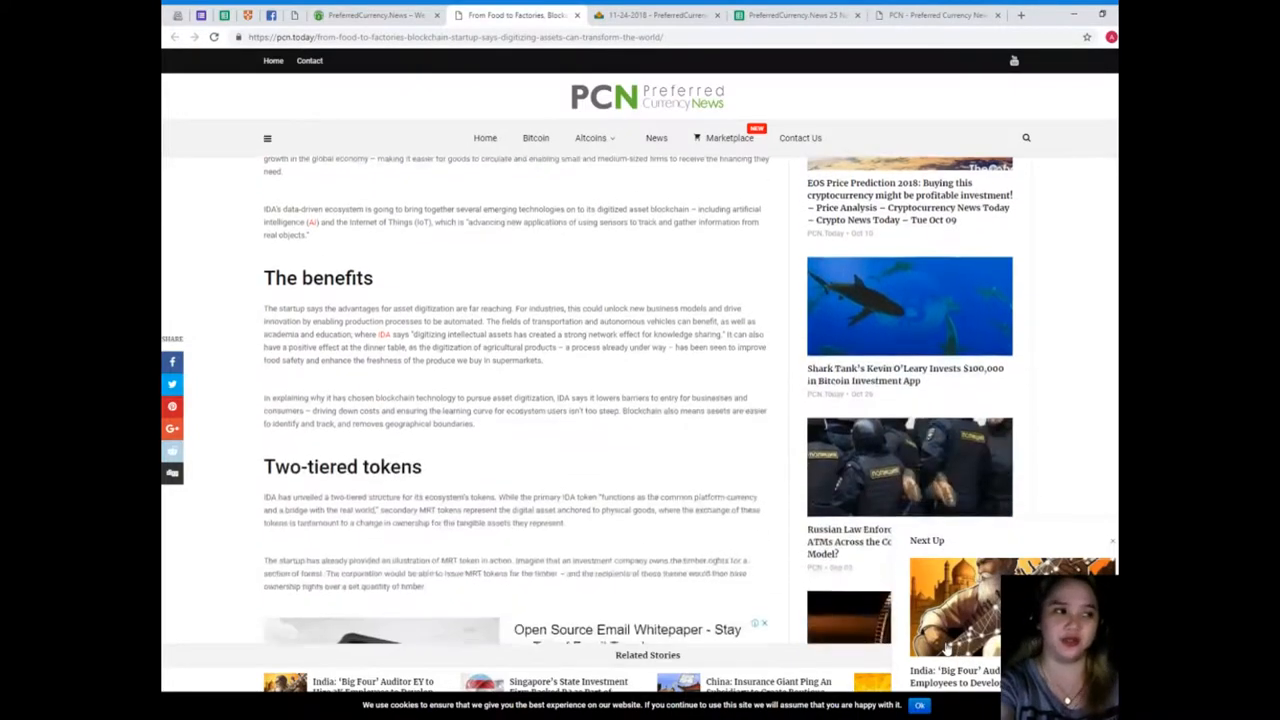
scroll(down, 3)
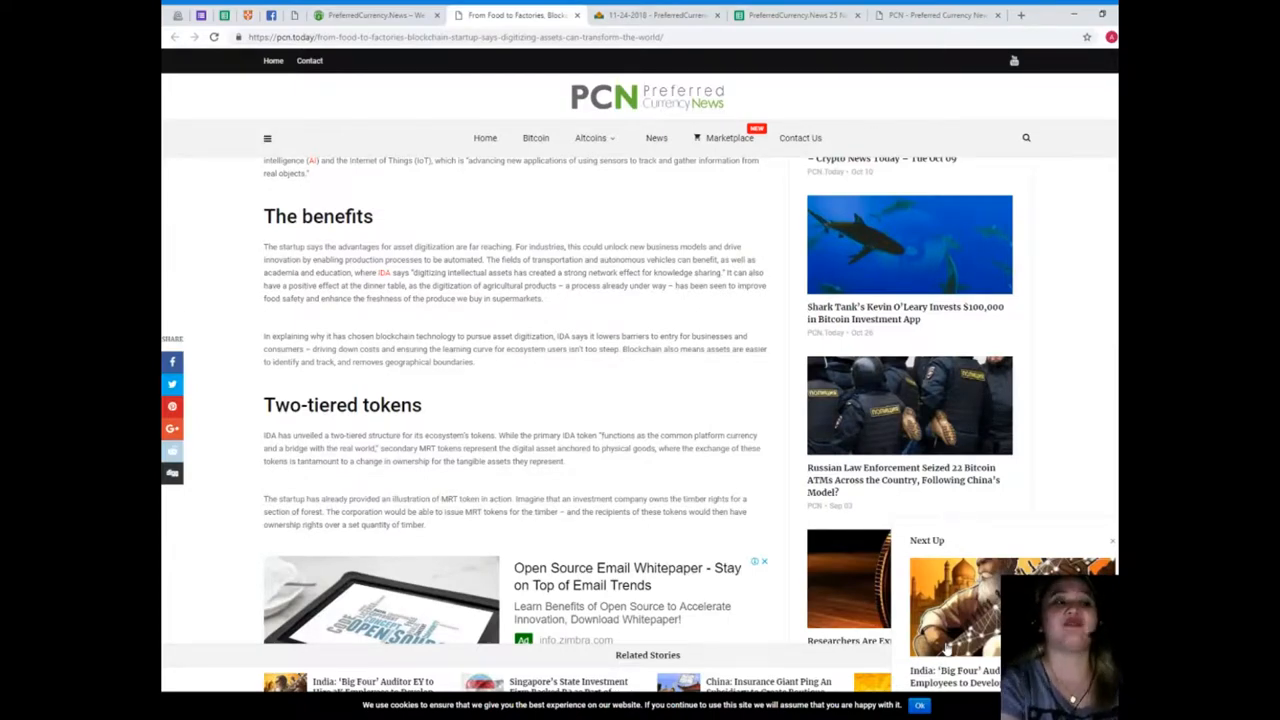
Scroll to the article's end with tags and Previous/Next Article links
scroll(down, 3)
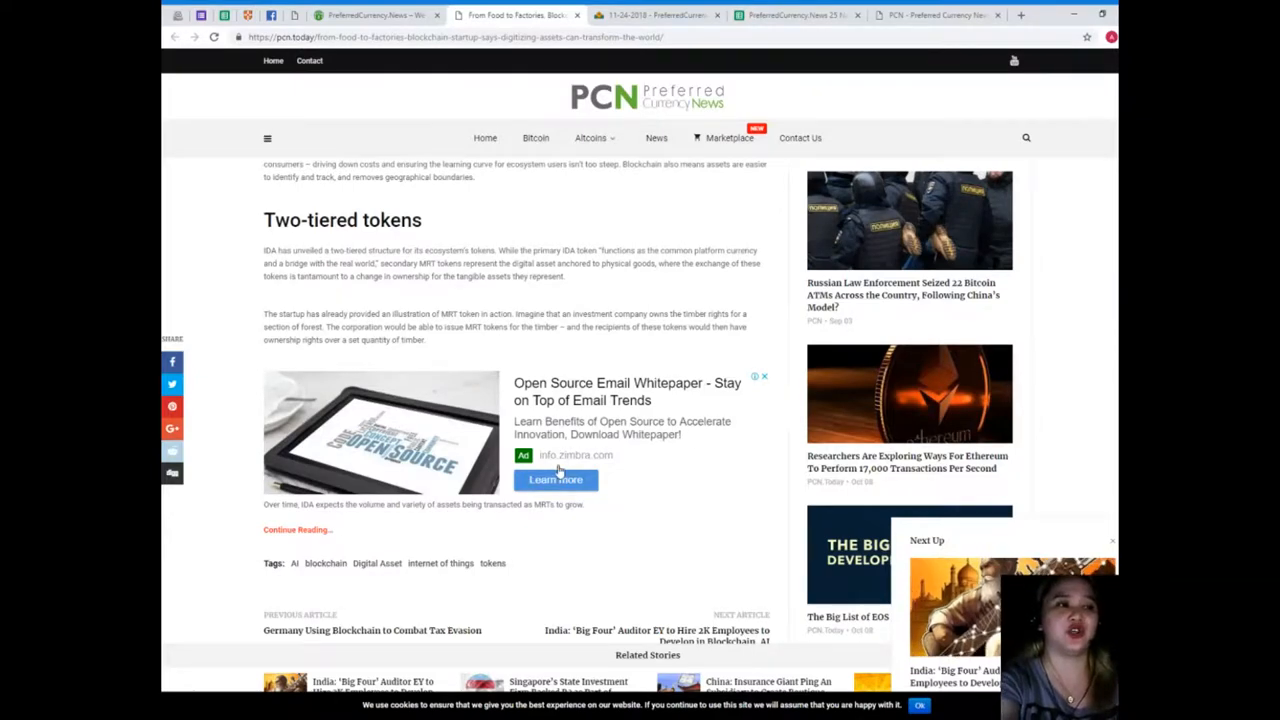
scroll(down, 3)
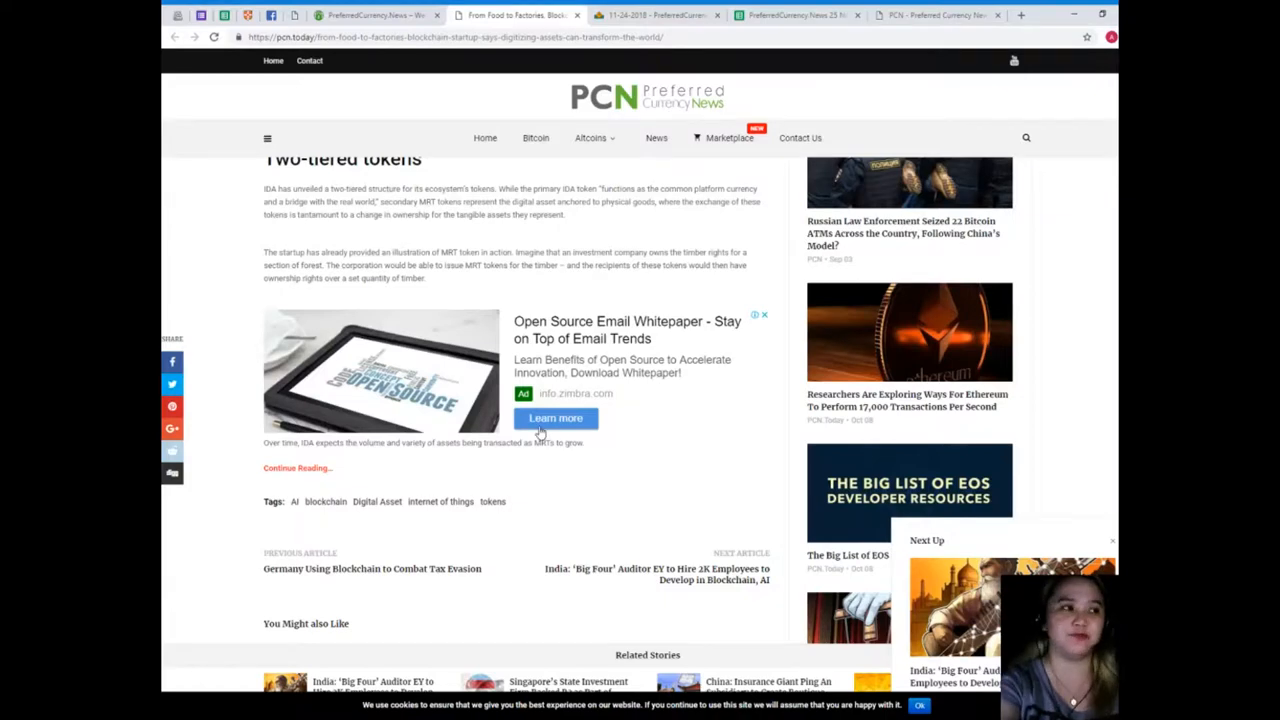
scroll(down, 3)
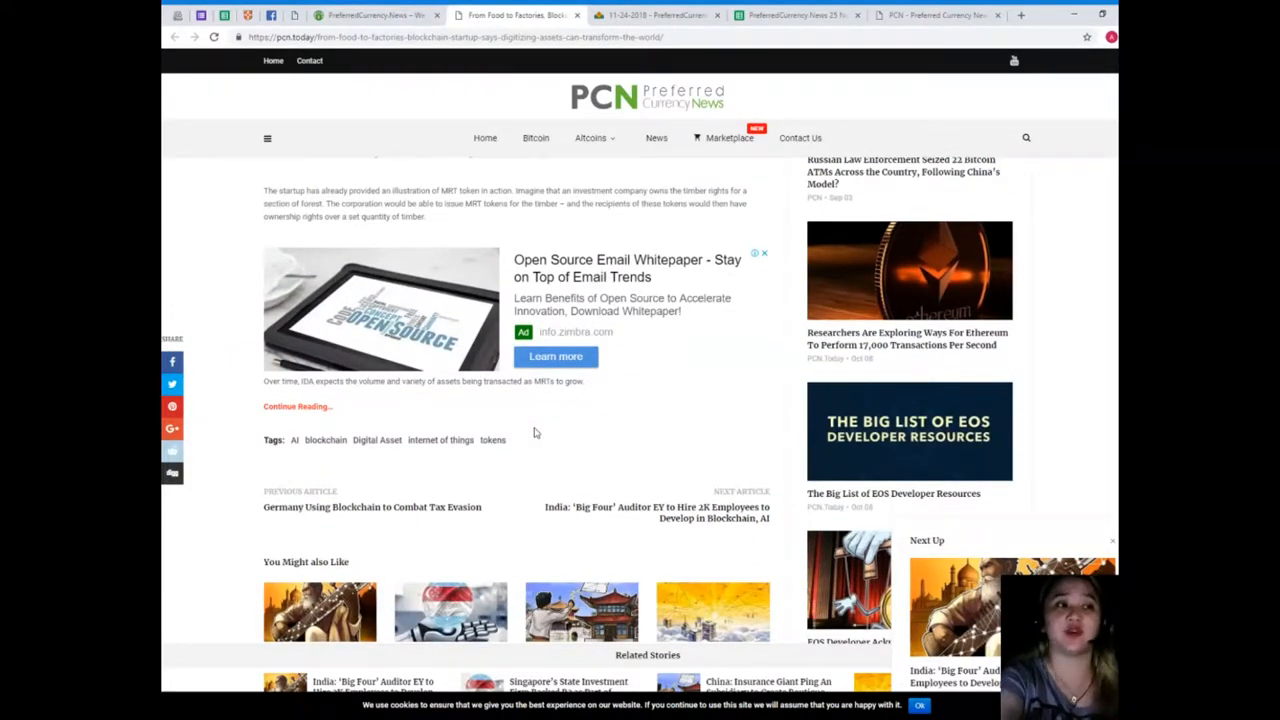
mouse_move(572, 459)
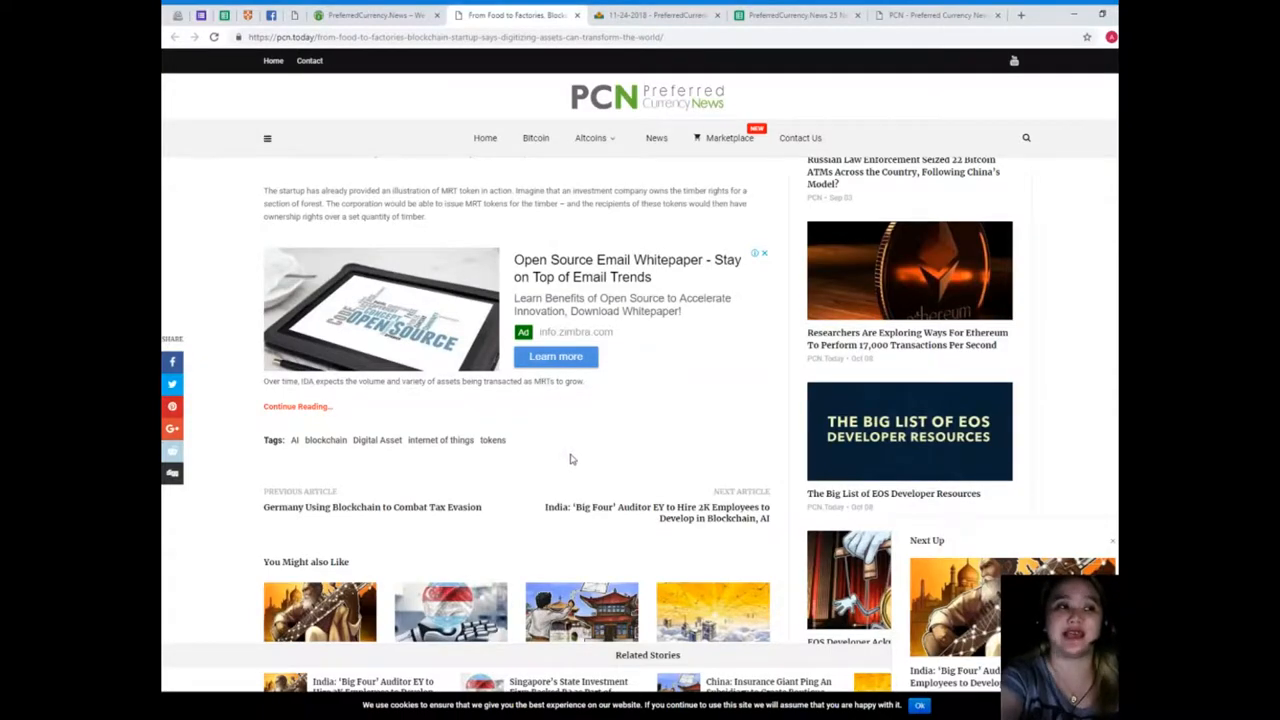
Scroll back up to the article headline, author, date and Trending sidebar
scroll(up, 3)
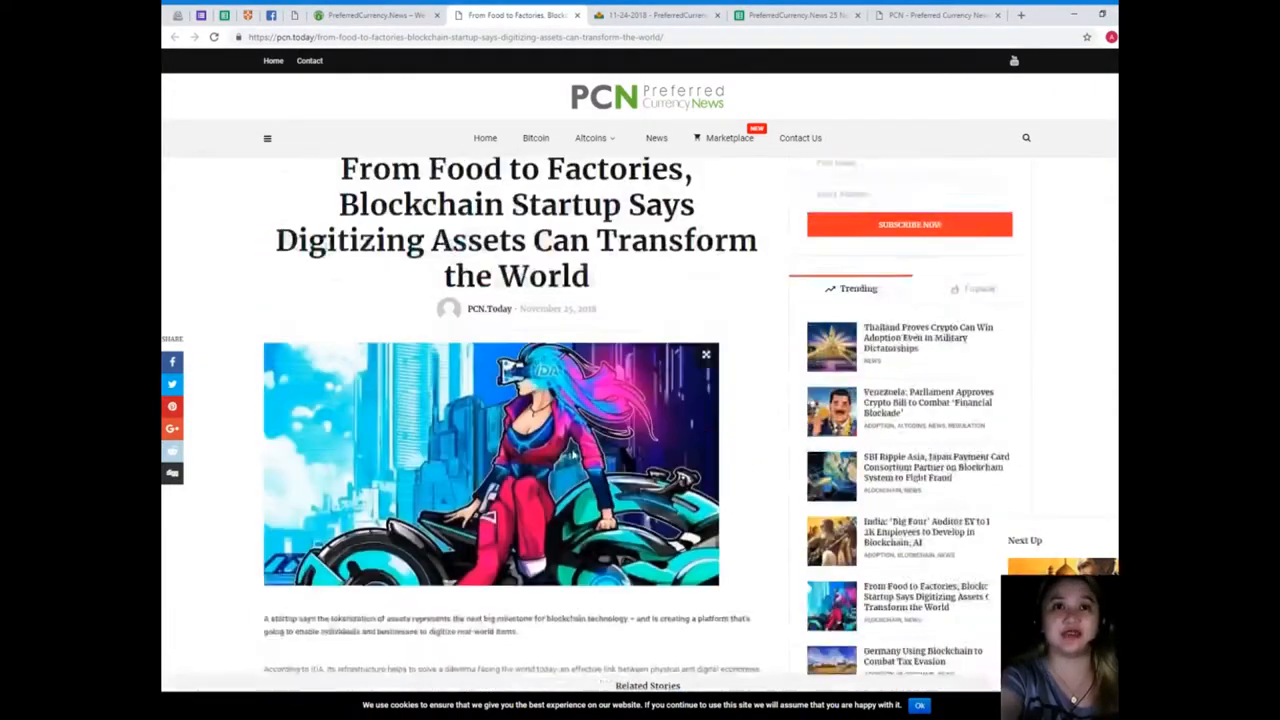
scroll(up, 3)
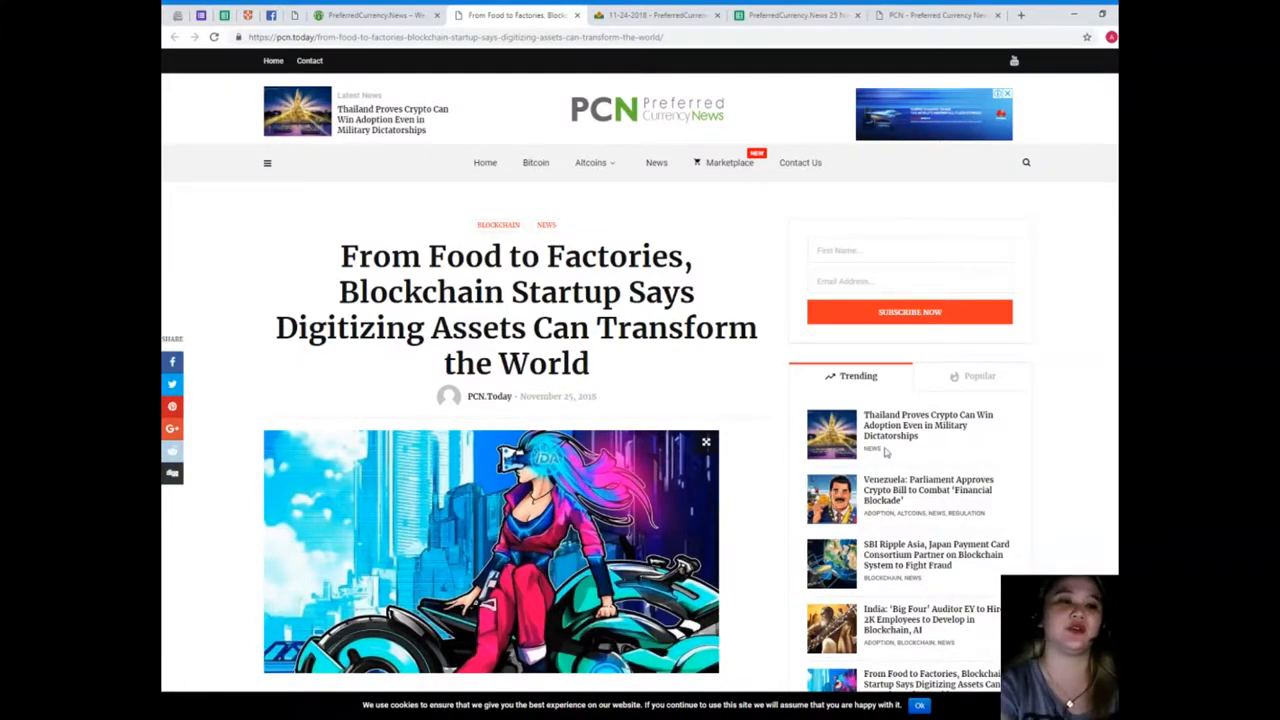
click(374, 14)
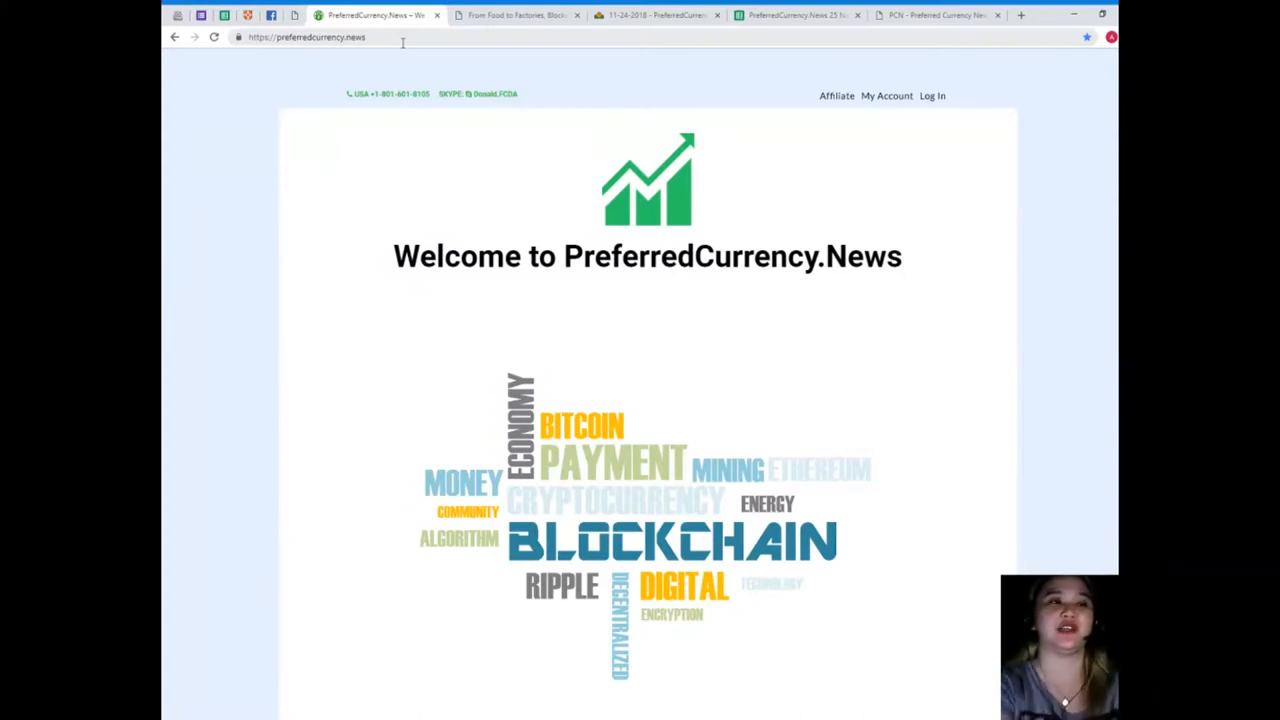
scroll(down, 3)
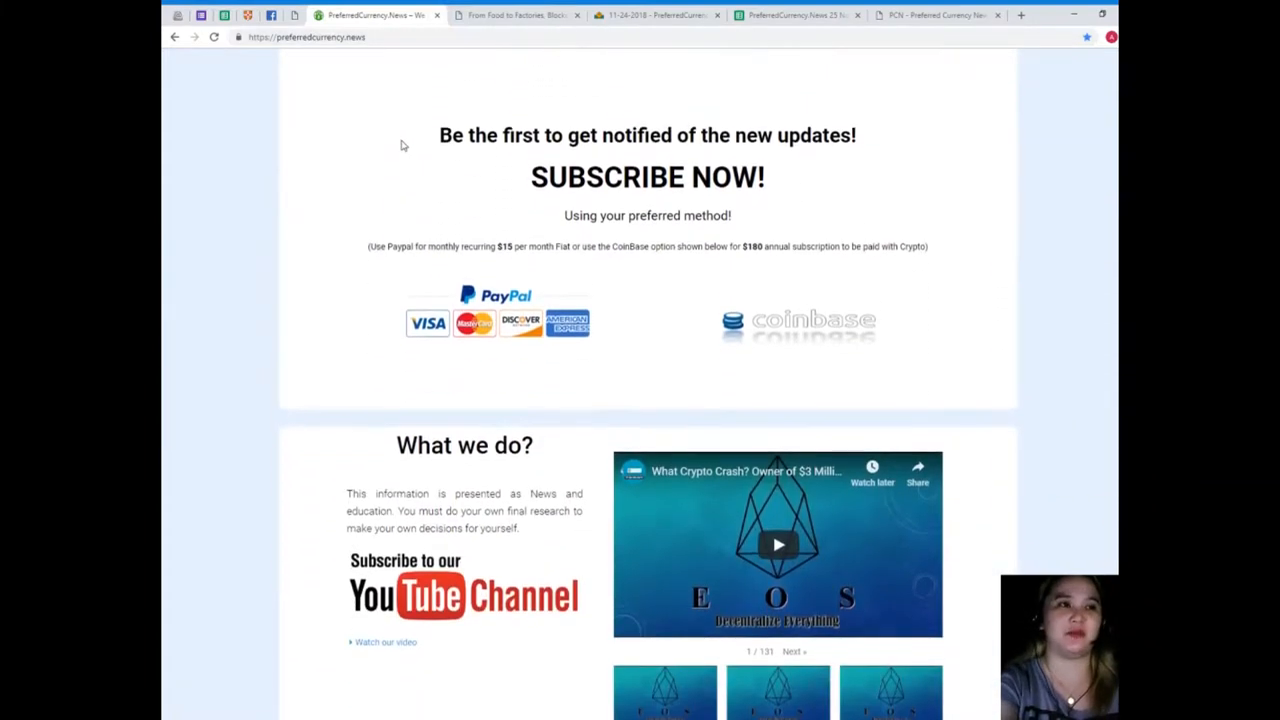
scroll(down, 3)
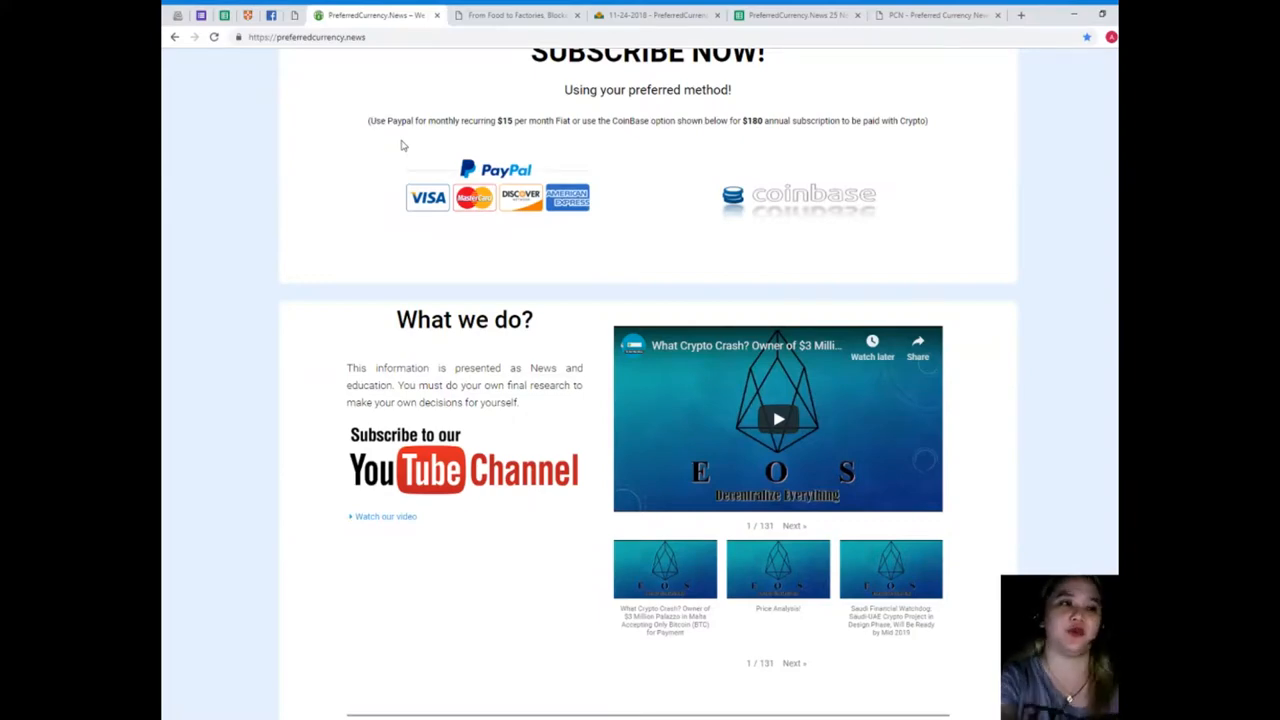
scroll(down, 3)
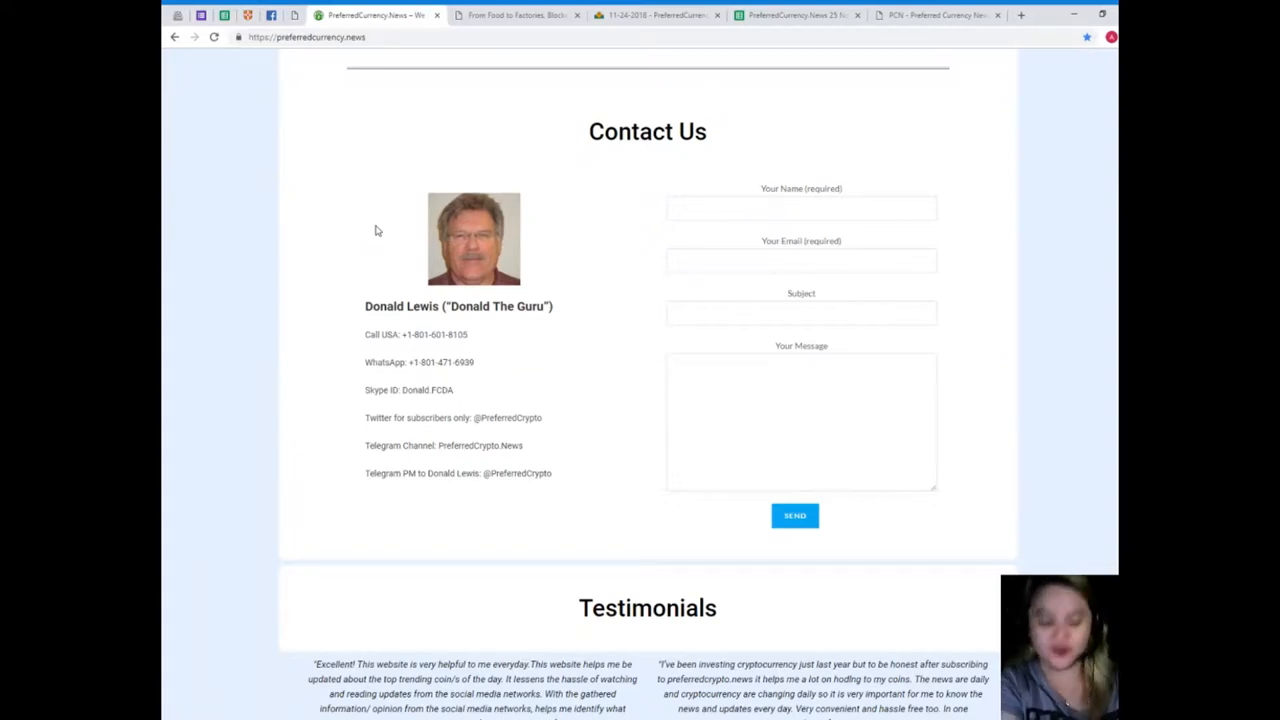
scroll(down, 3)
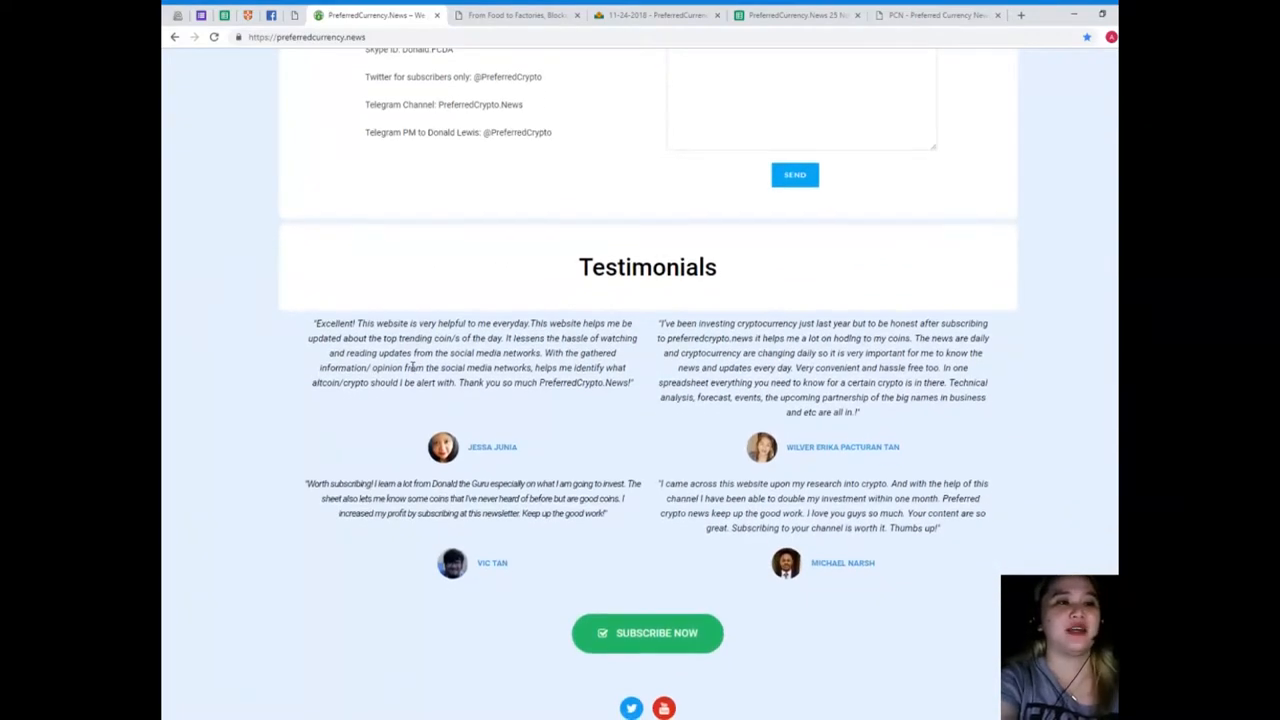
scroll(down, 3)
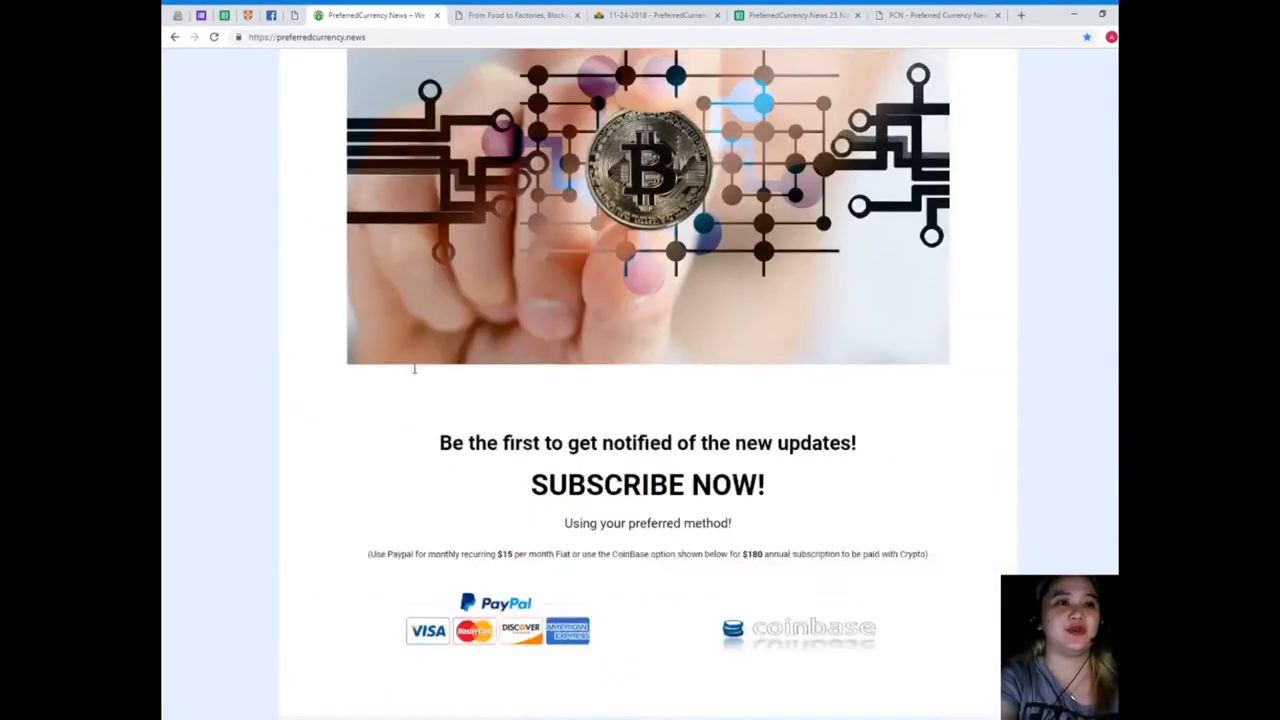
scroll(up, 3)
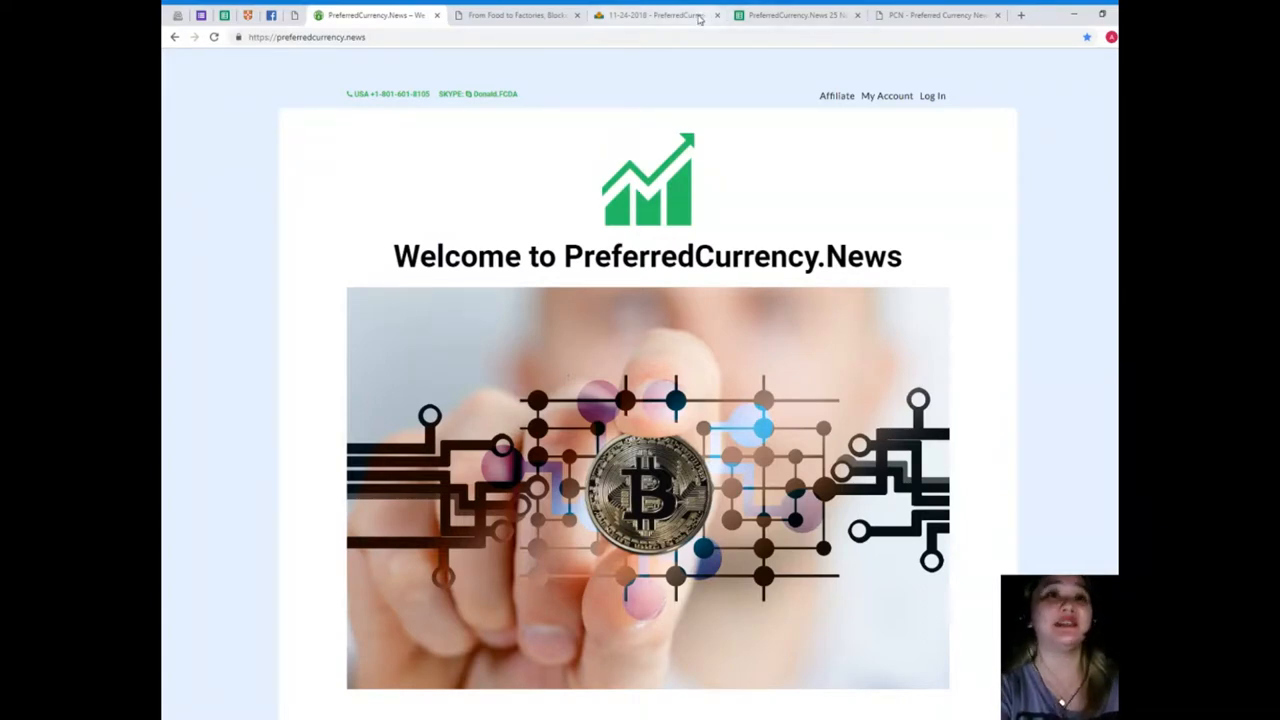
click(650, 14)
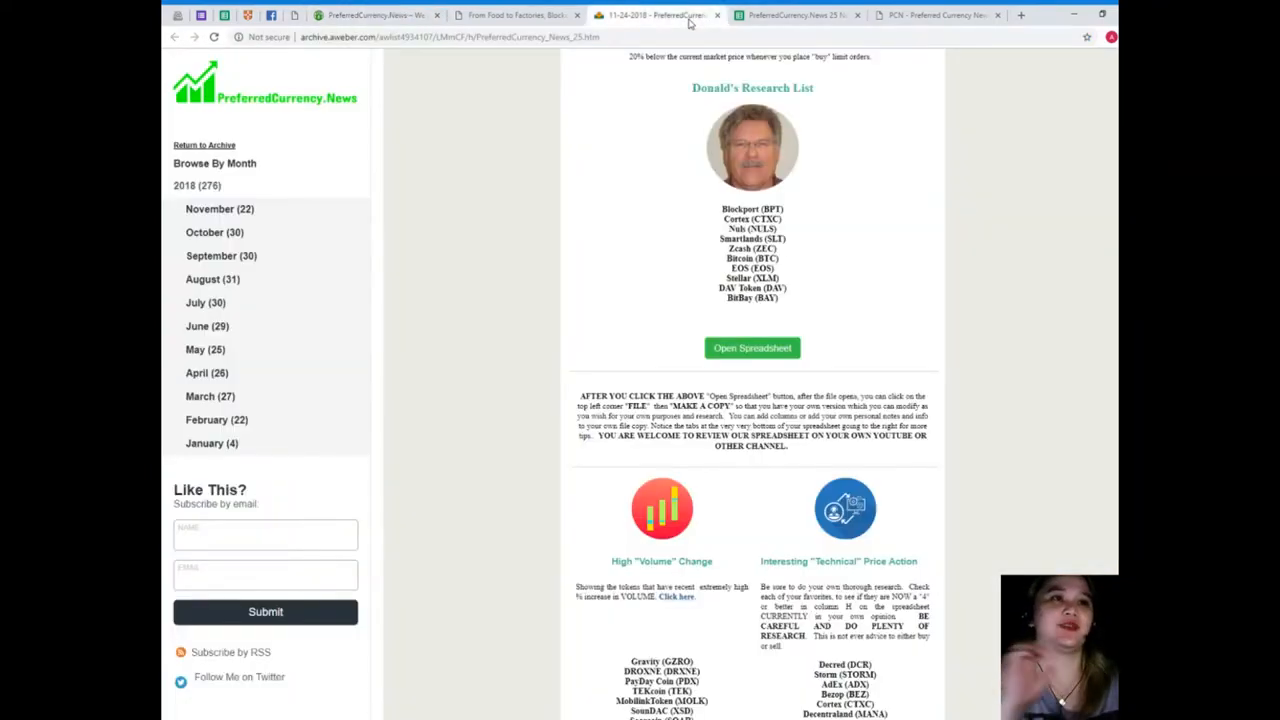
scroll(up, 3)
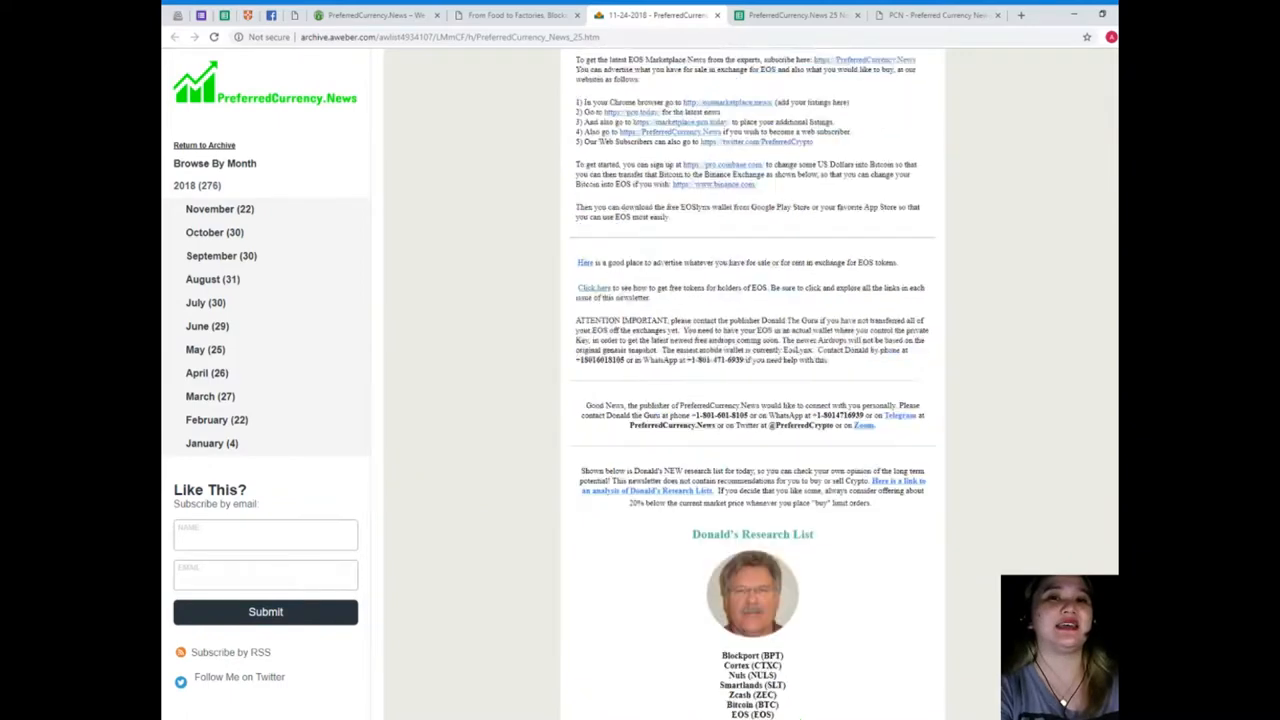
scroll(up, 3)
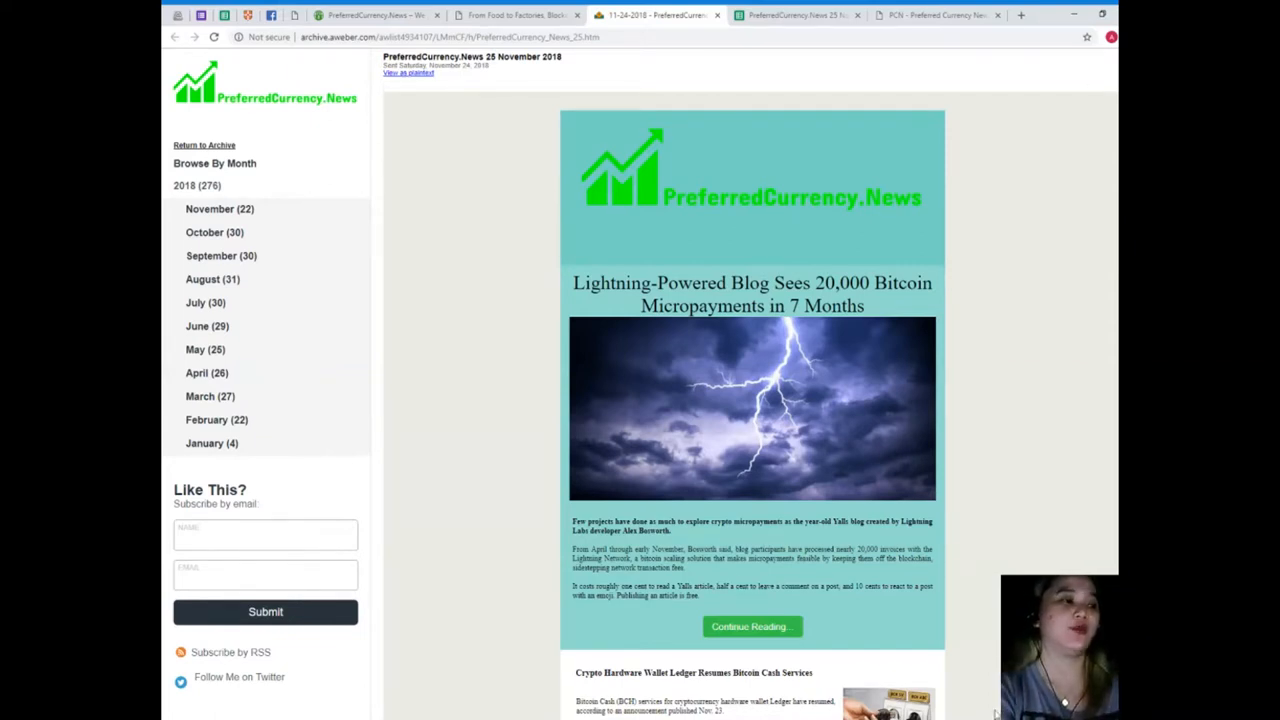
scroll(down, 3)
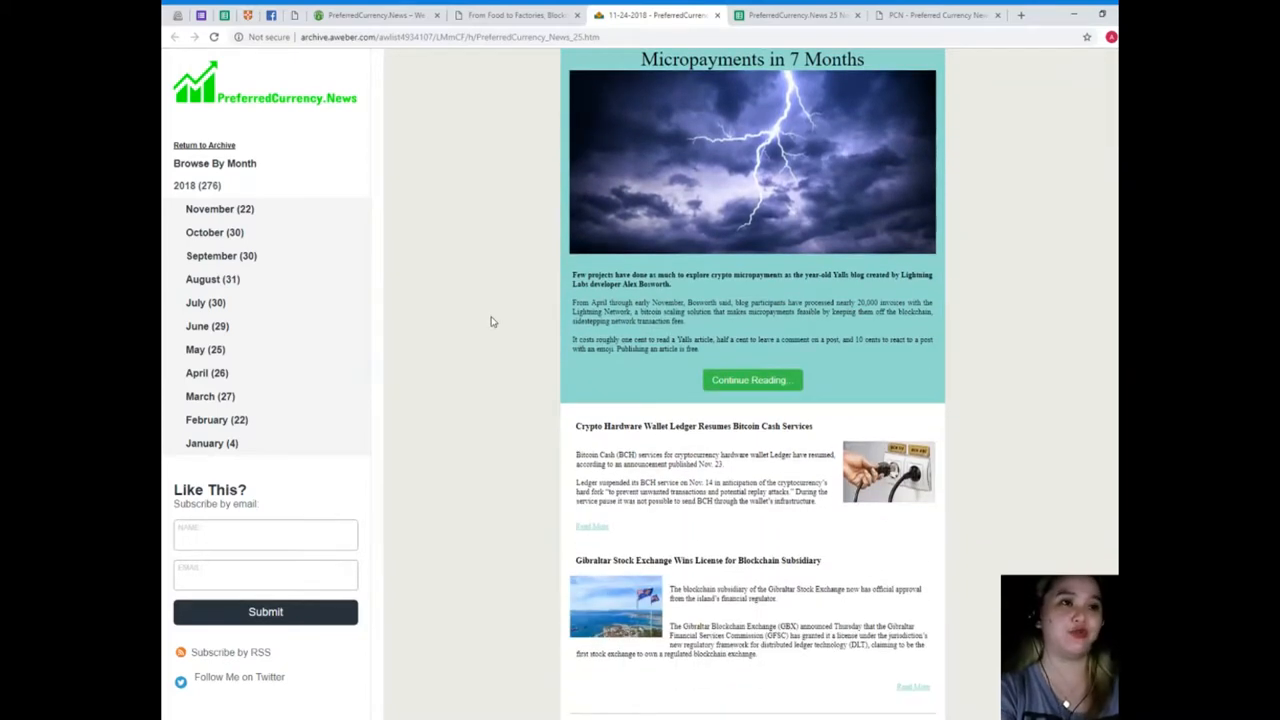
scroll(down, 3)
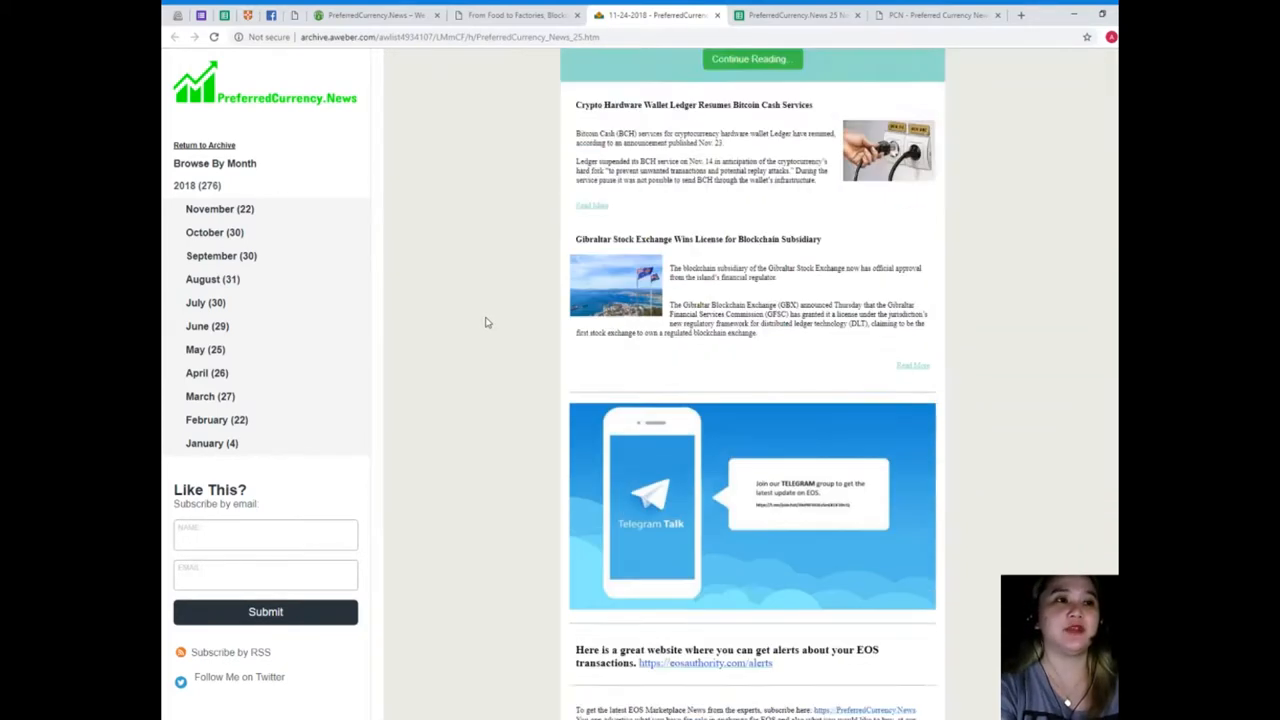
scroll(up, 3)
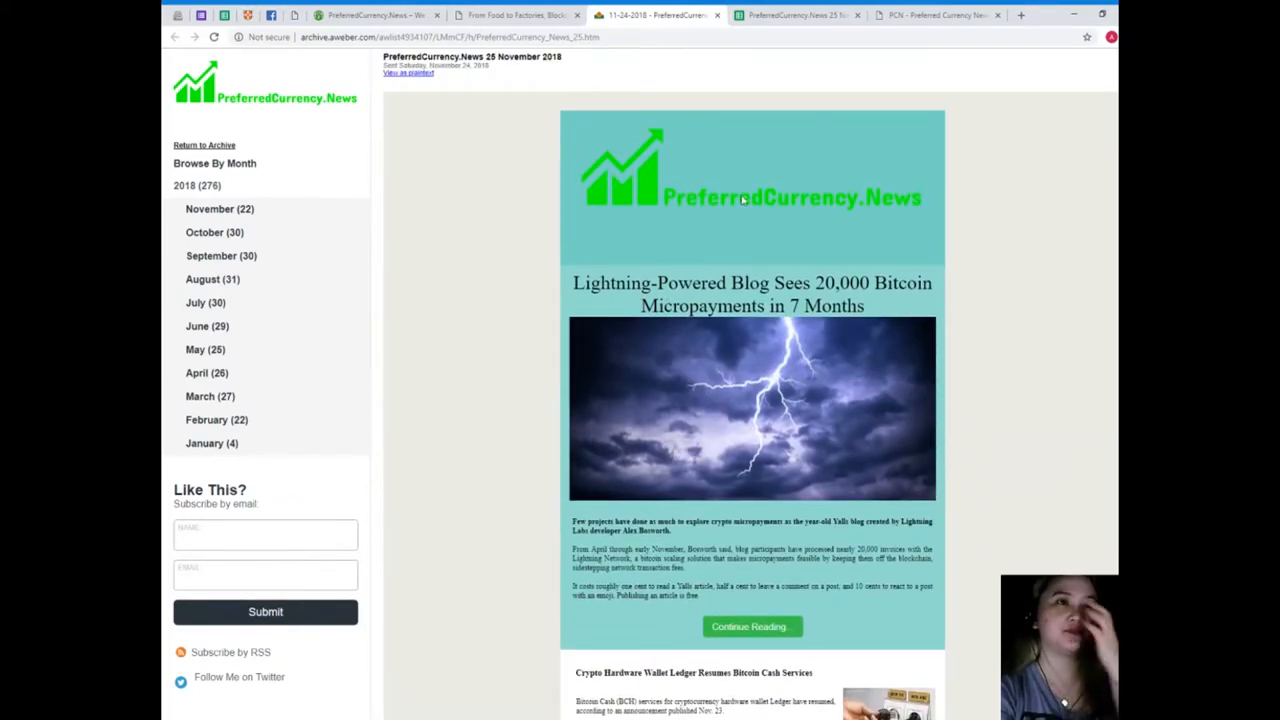
scroll(down, 3)
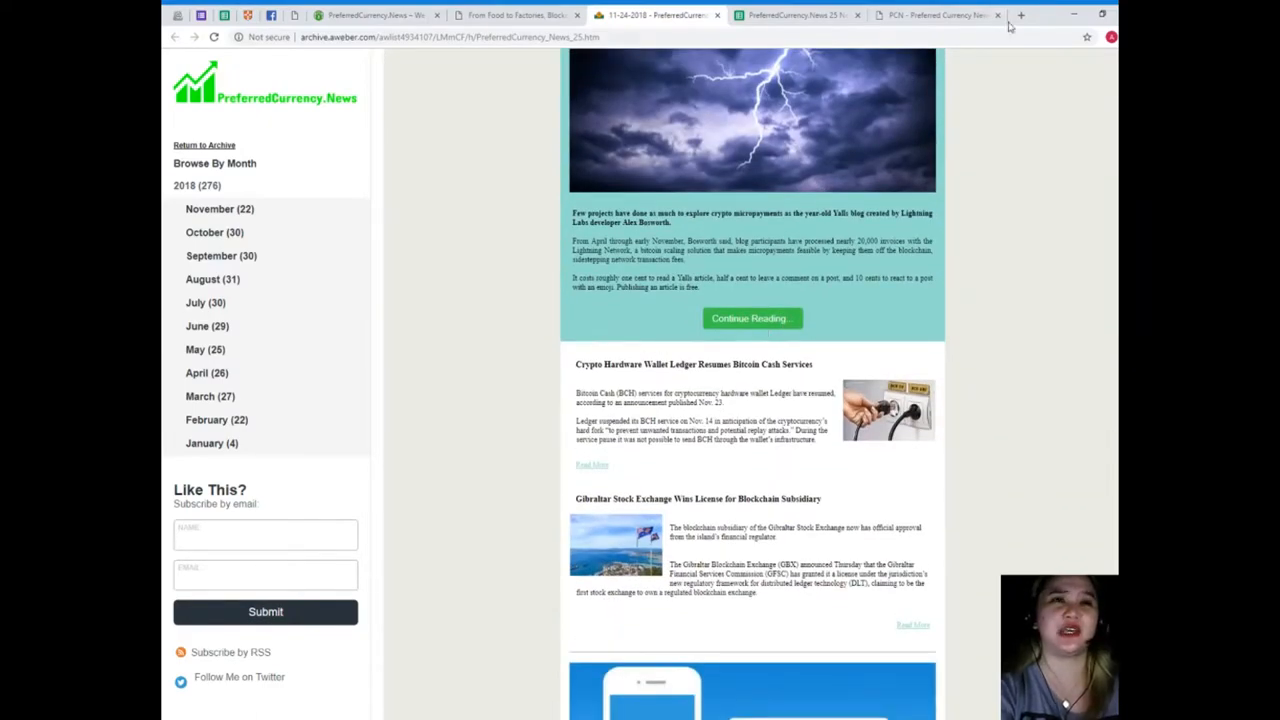
Glance over the PCN.Today homepage, then return to the 'From Food to Factories' article
click(935, 14)
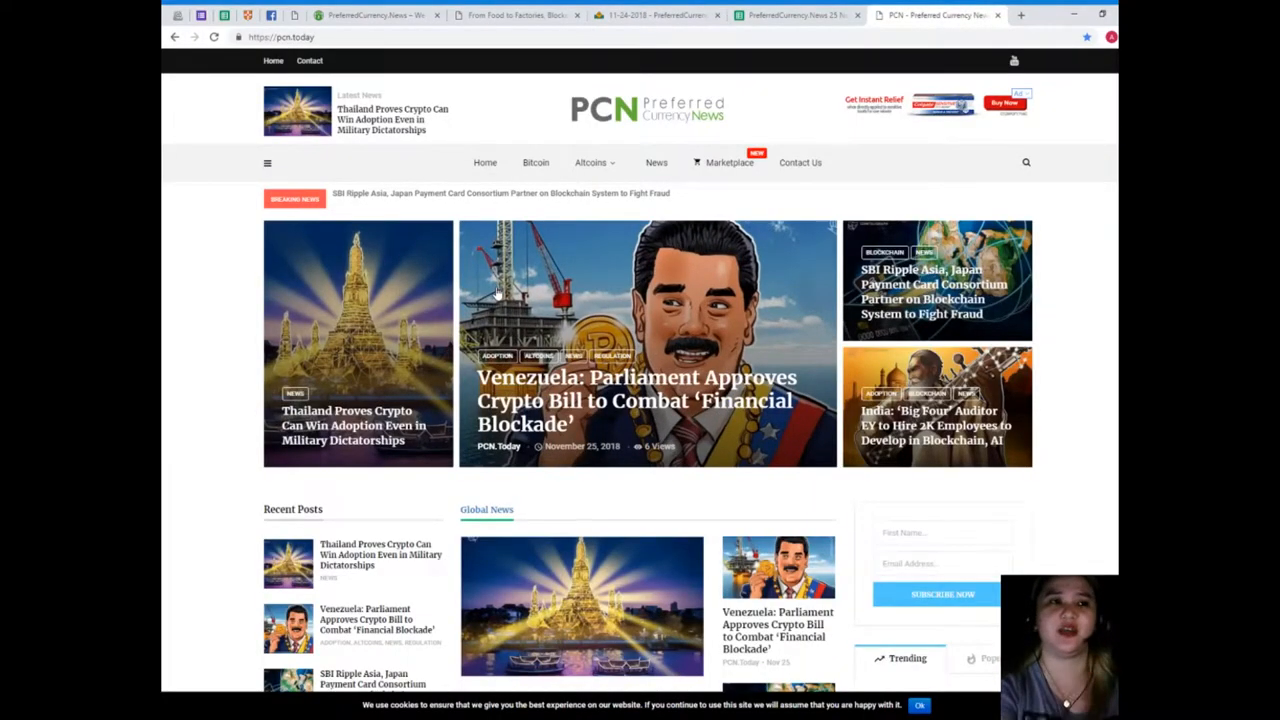
scroll(down, 3)
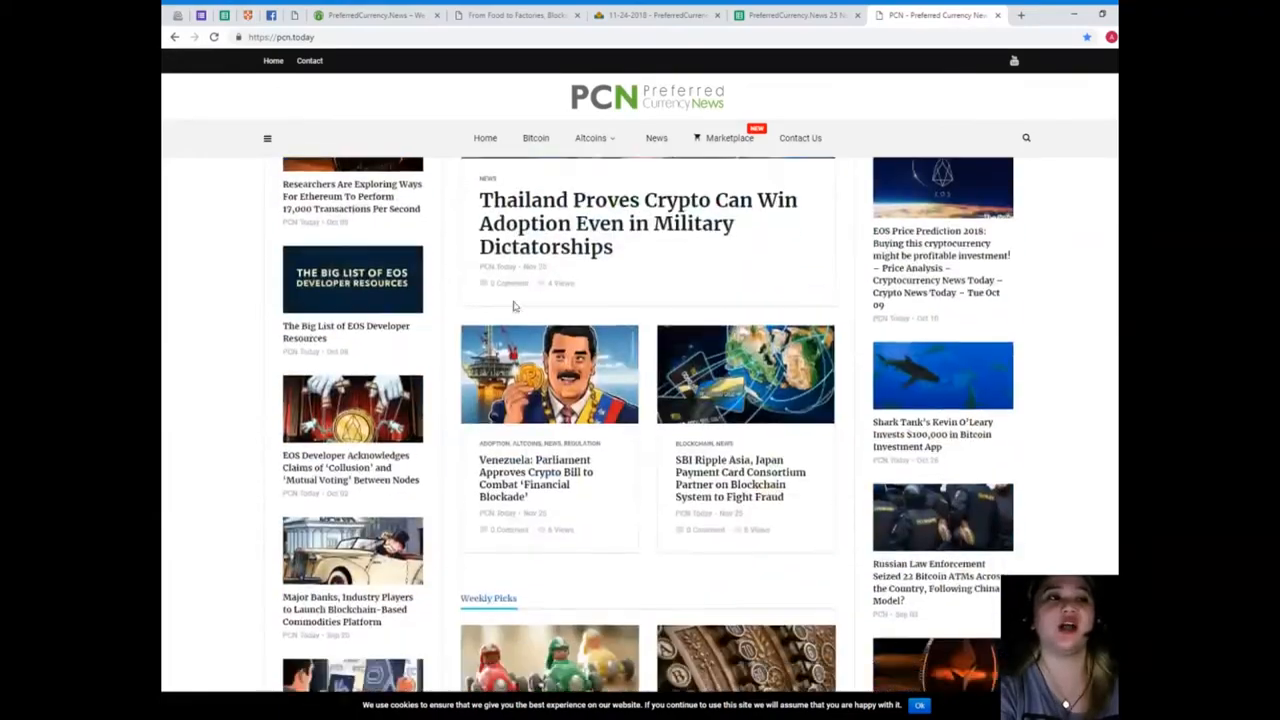
scroll(up, 3)
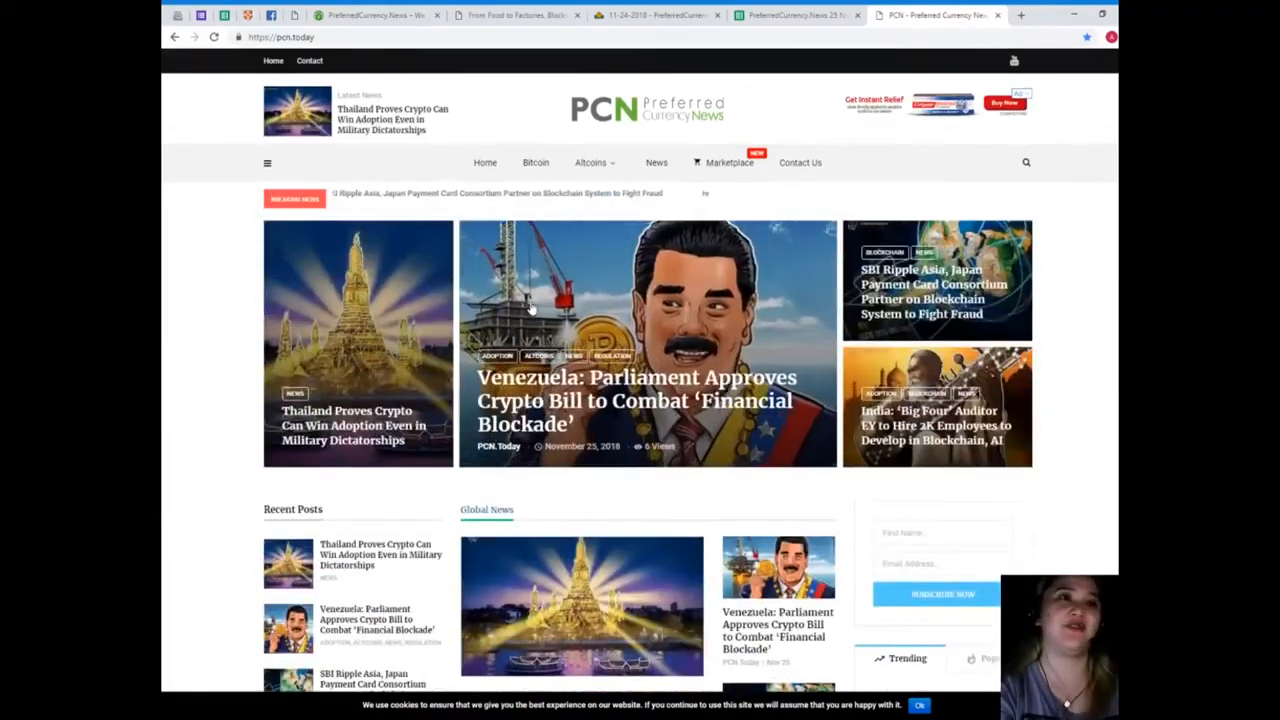
click(515, 15)
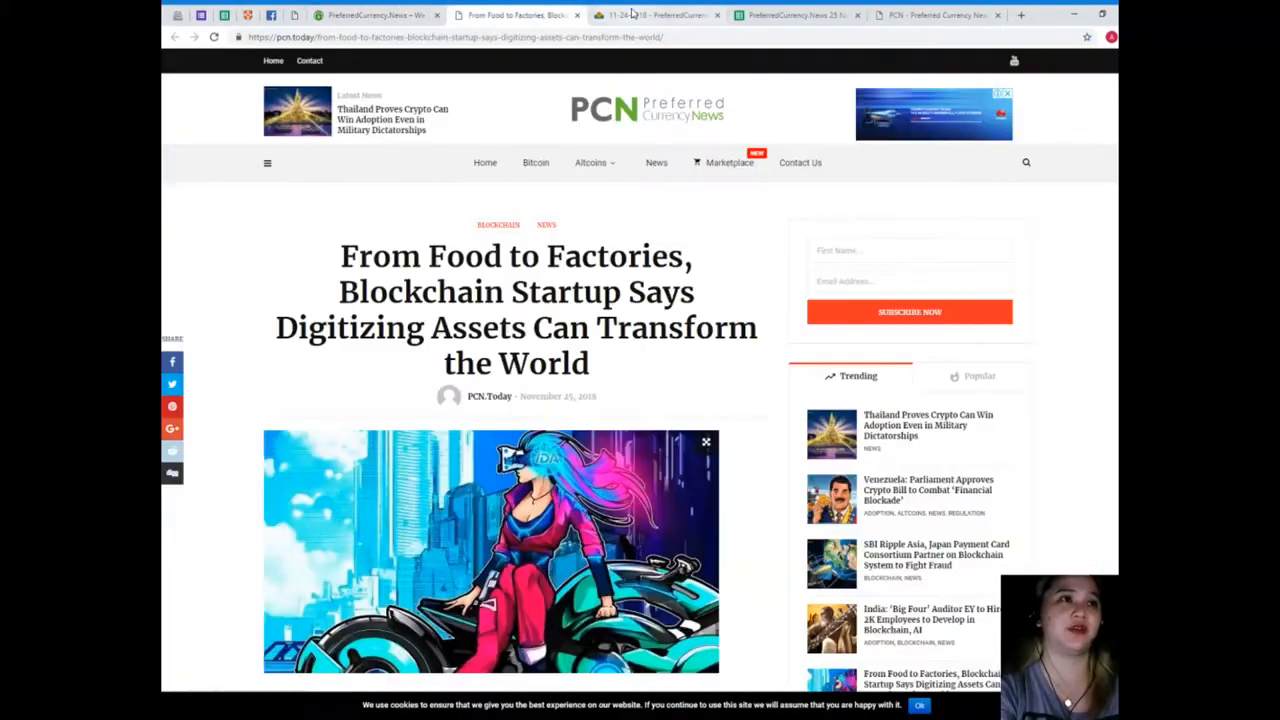
Return to the 25 November AWeber newsletter and scroll to its research coin list
click(655, 14)
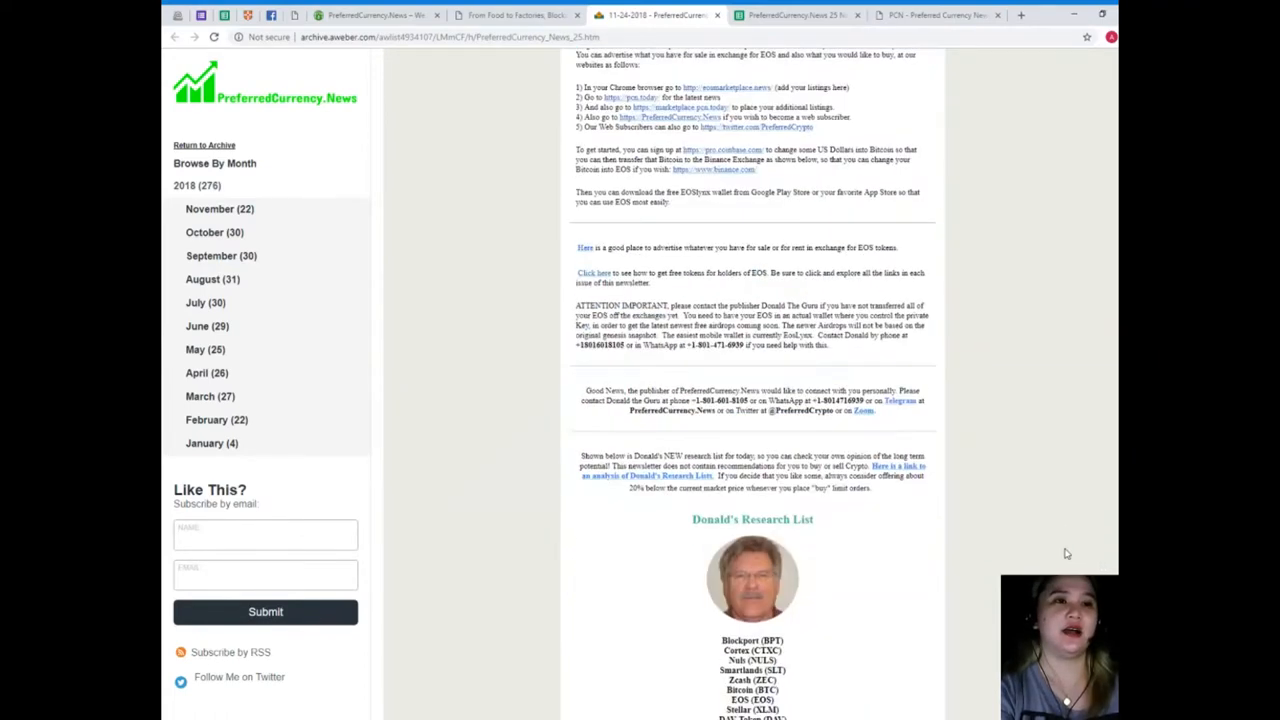
scroll(down, 3)
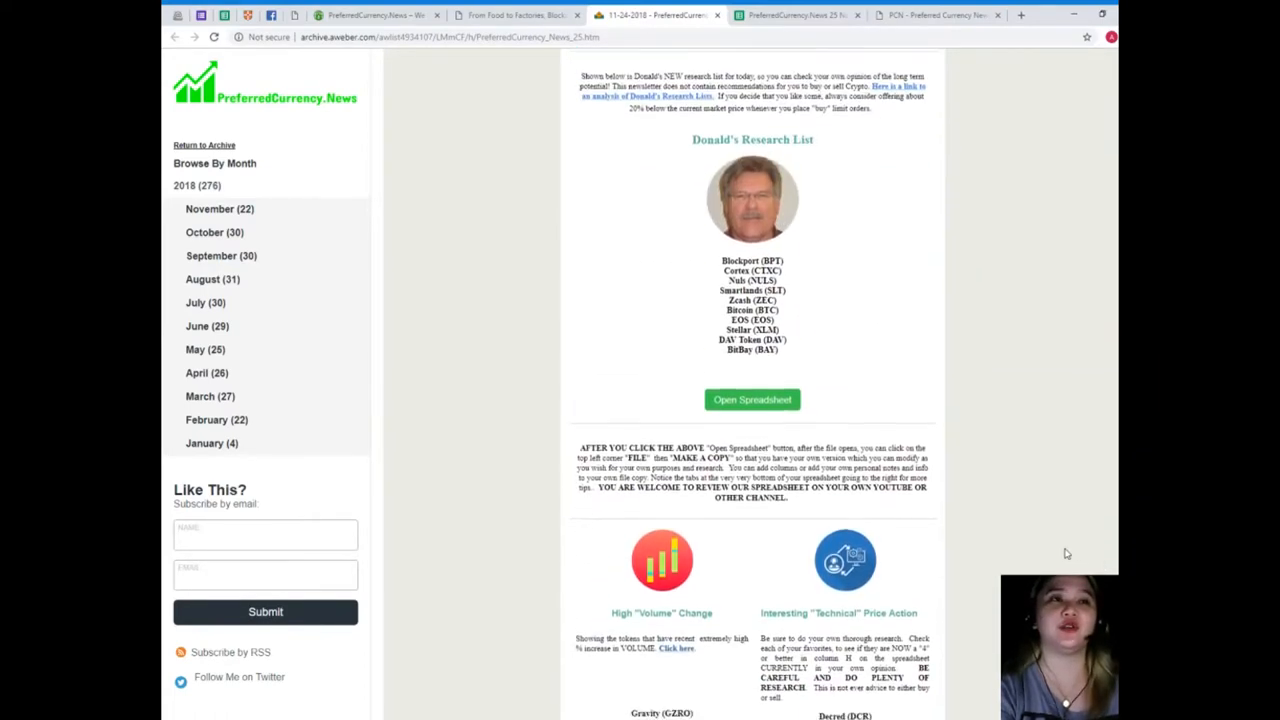
scroll(down, 3)
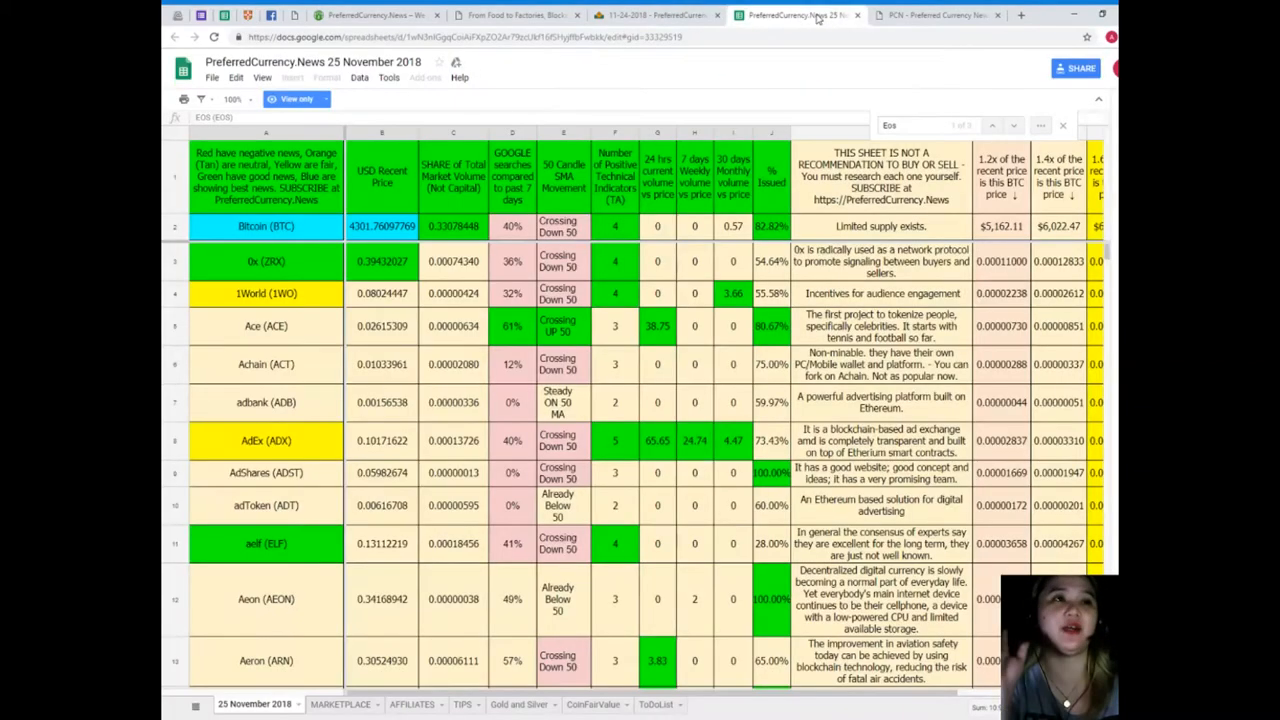
mouse_move(1076, 205)
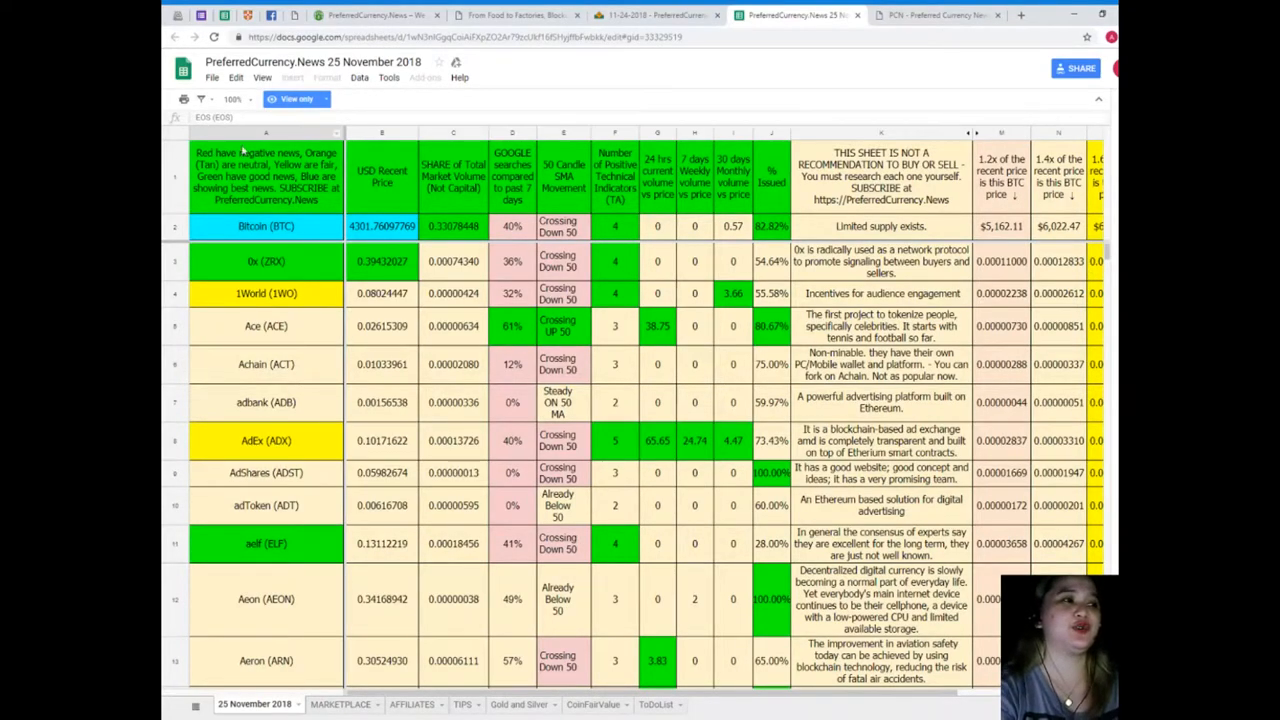
Read the sheet's colour legend: red negative through blue best news
click(265, 176)
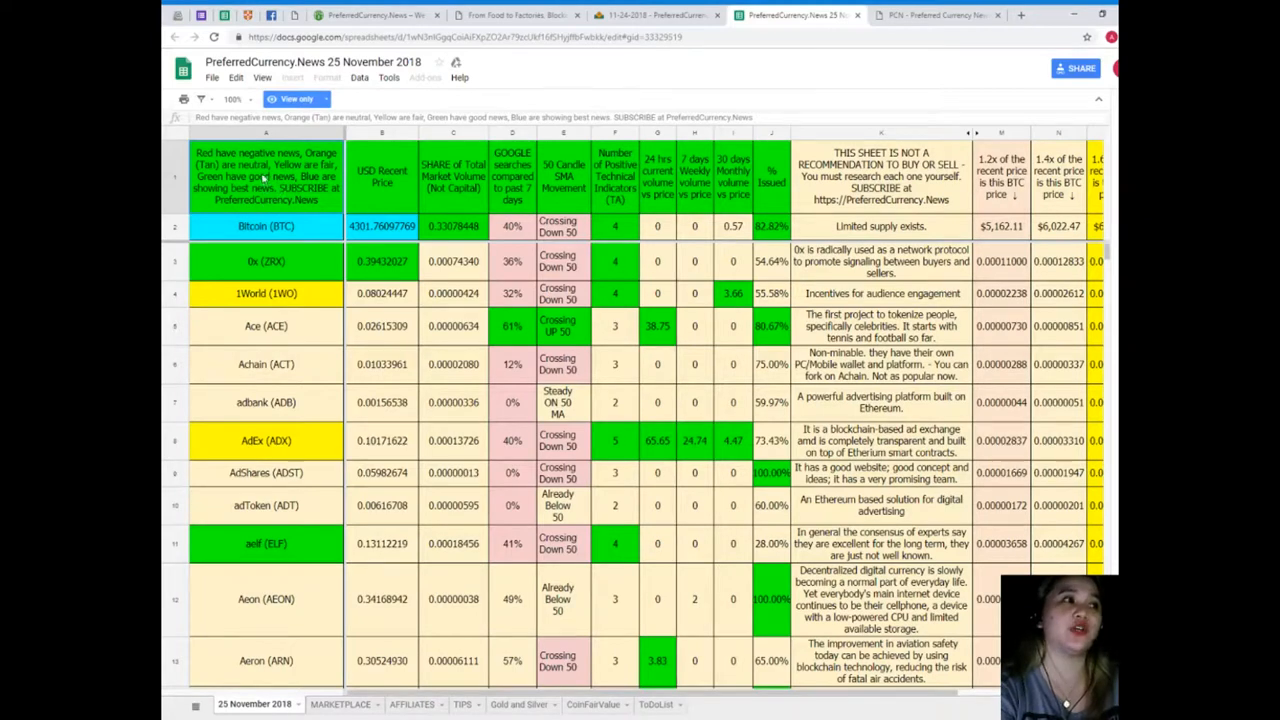
mouse_move(328, 202)
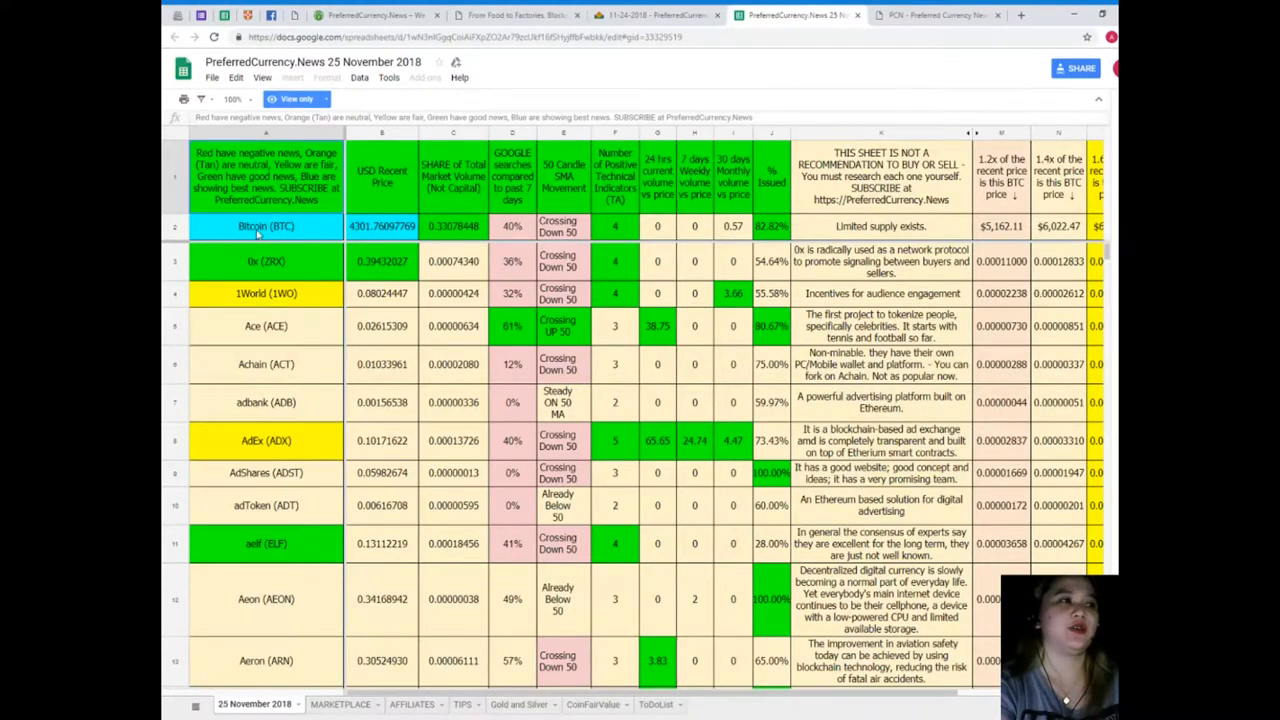
click(266, 226)
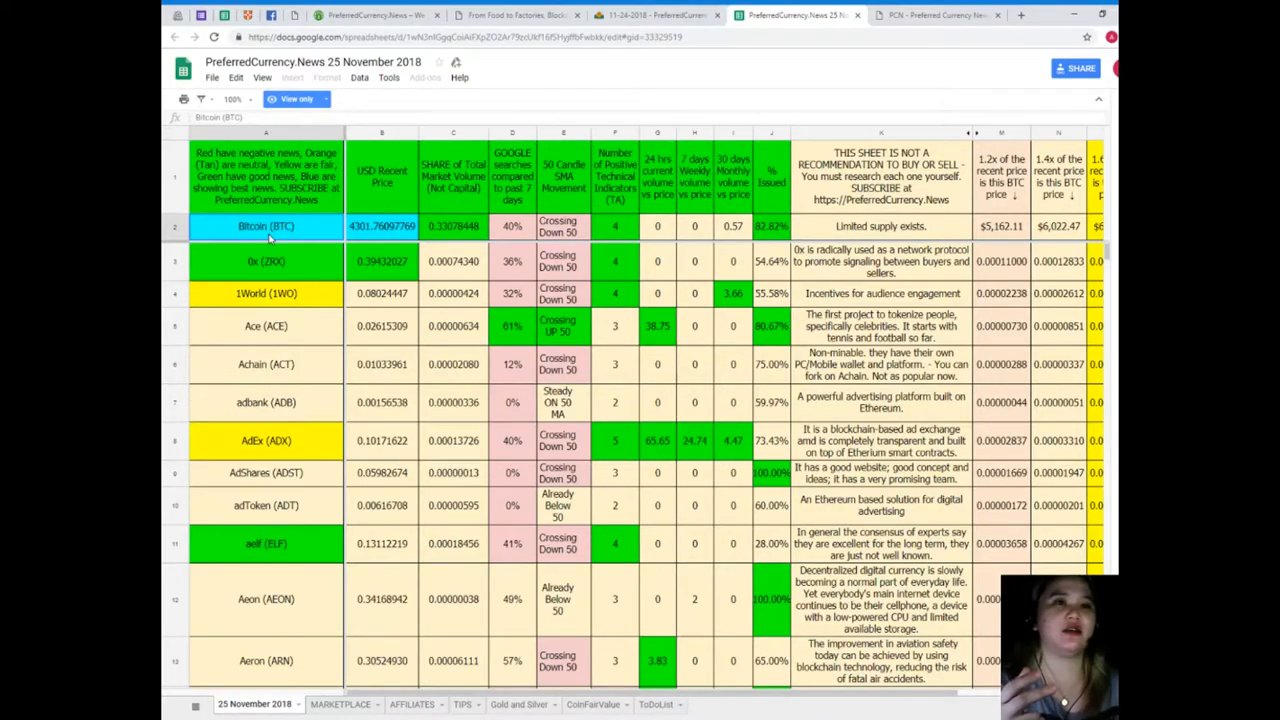
mouse_move(298, 418)
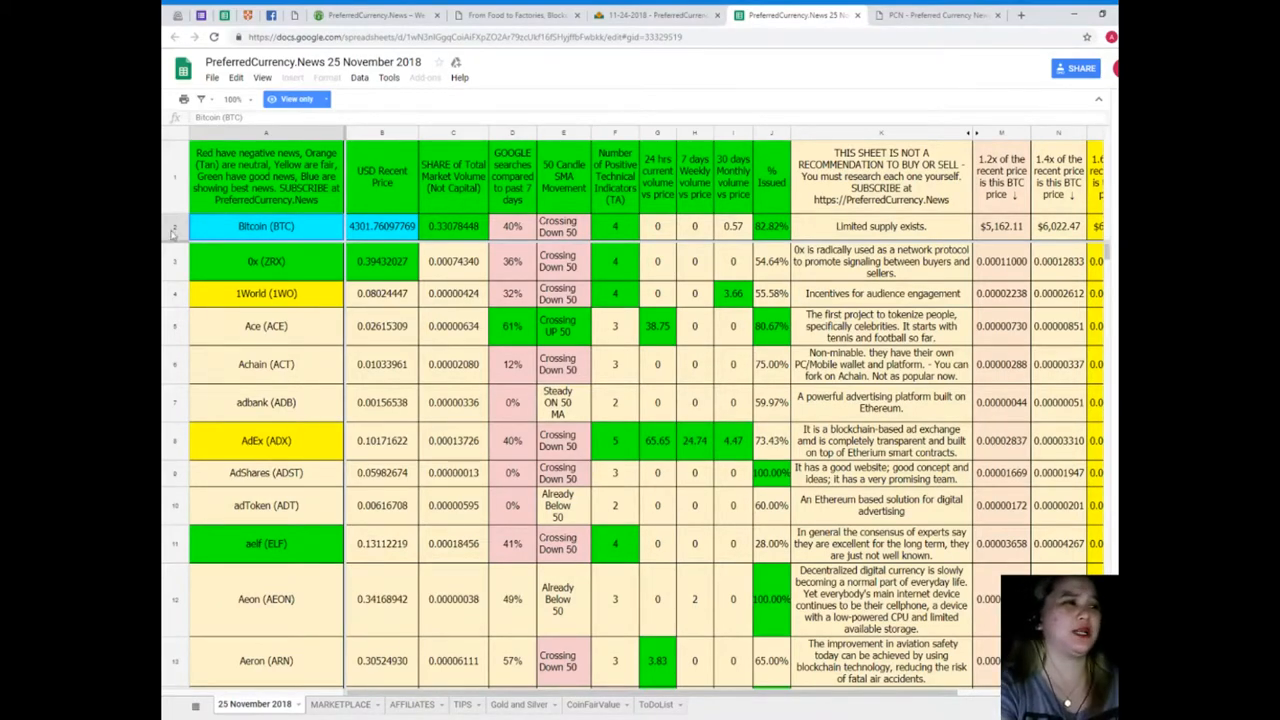
mouse_move(260, 648)
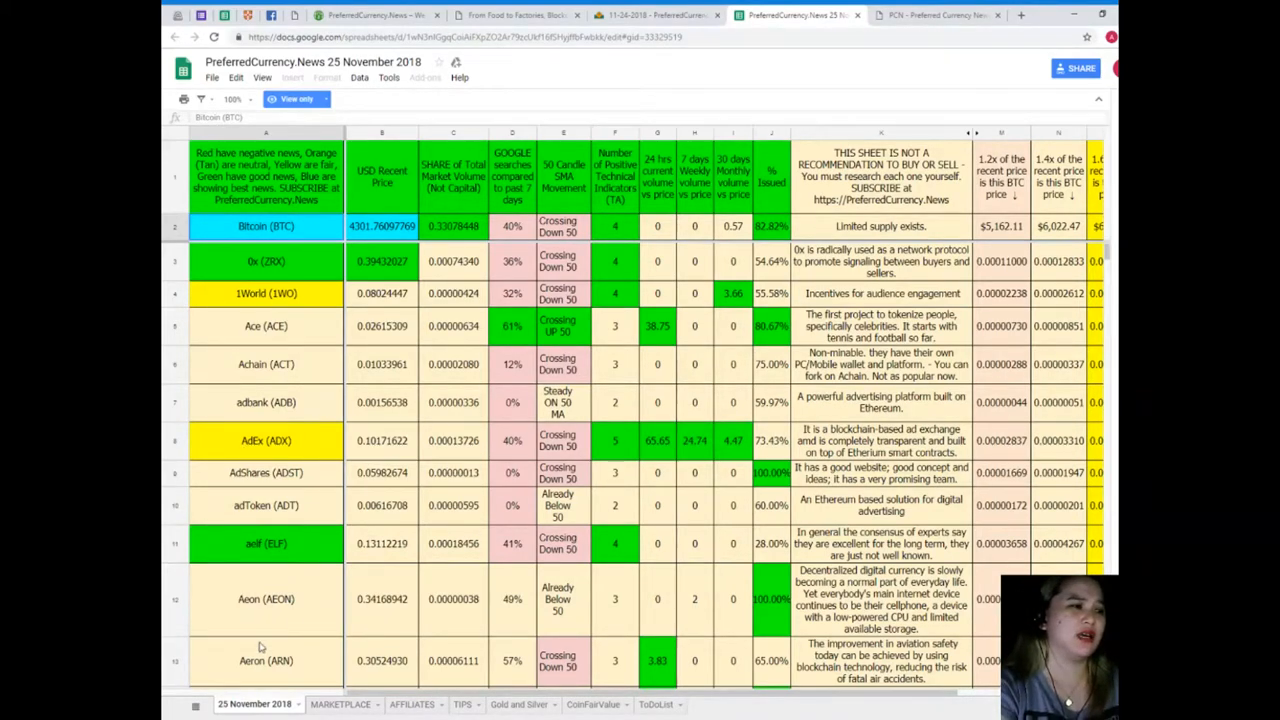
scroll(down, 3)
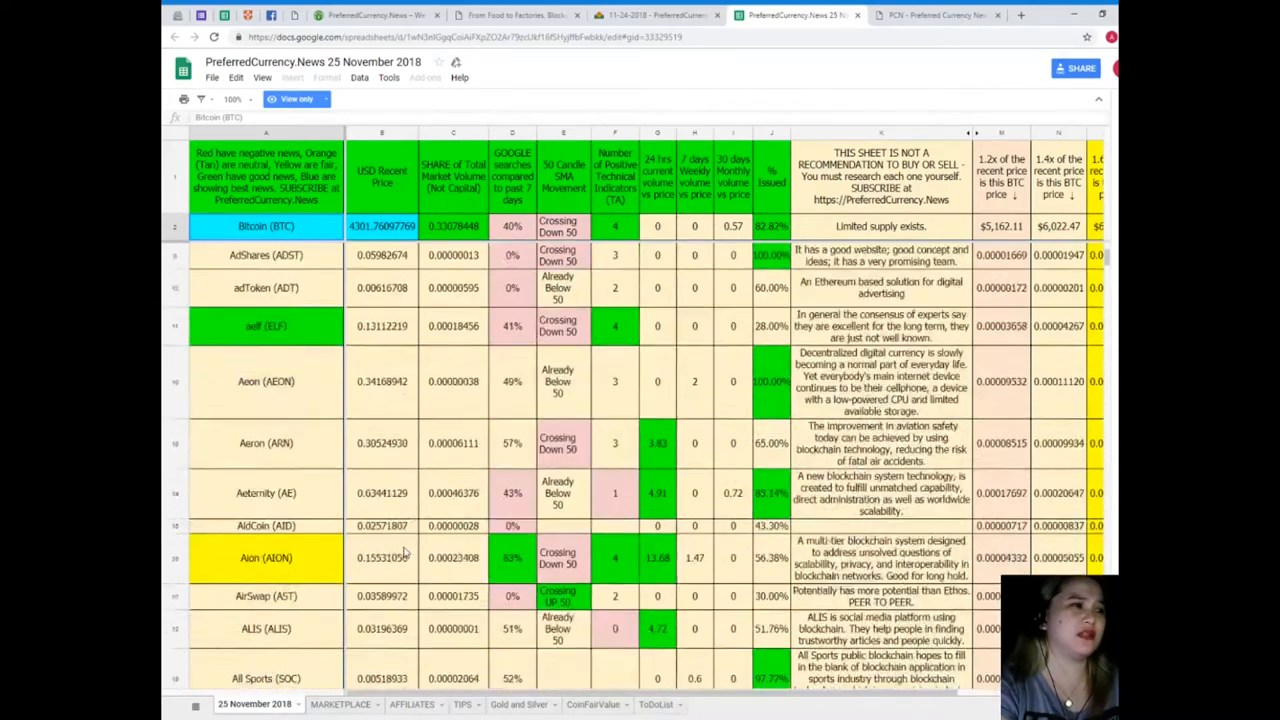
scroll(down, 3)
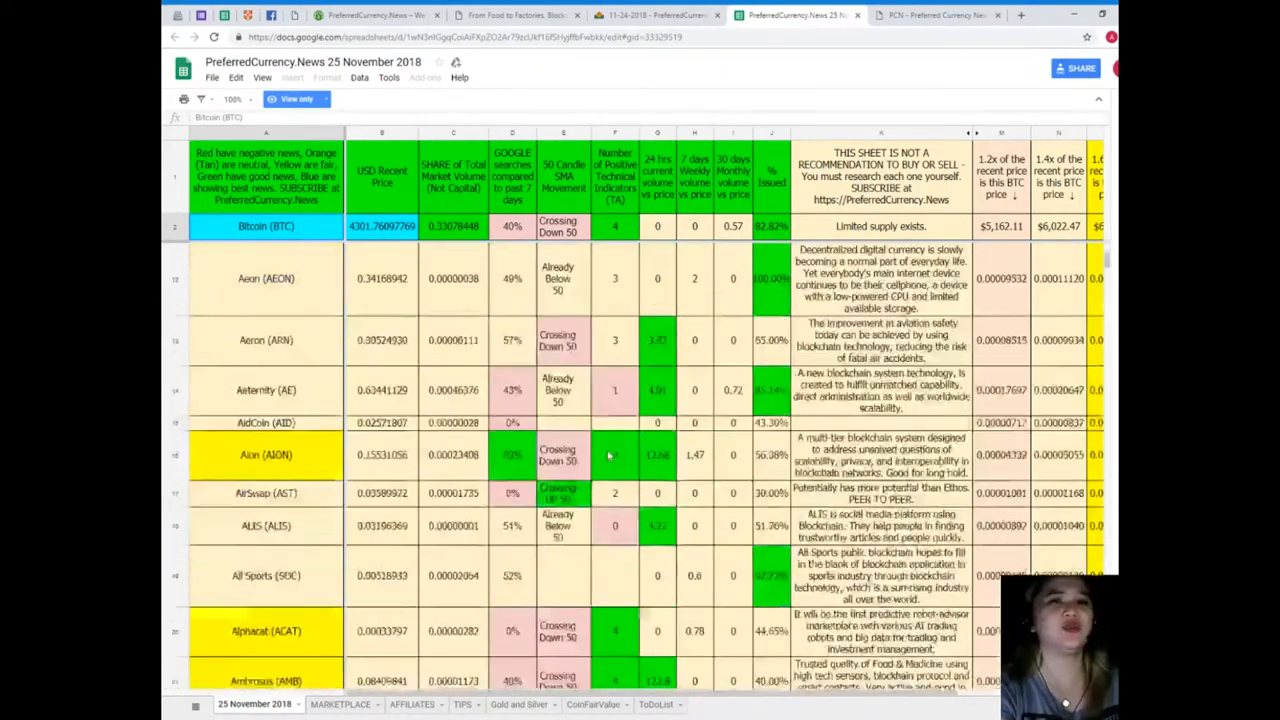
scroll(up, 3)
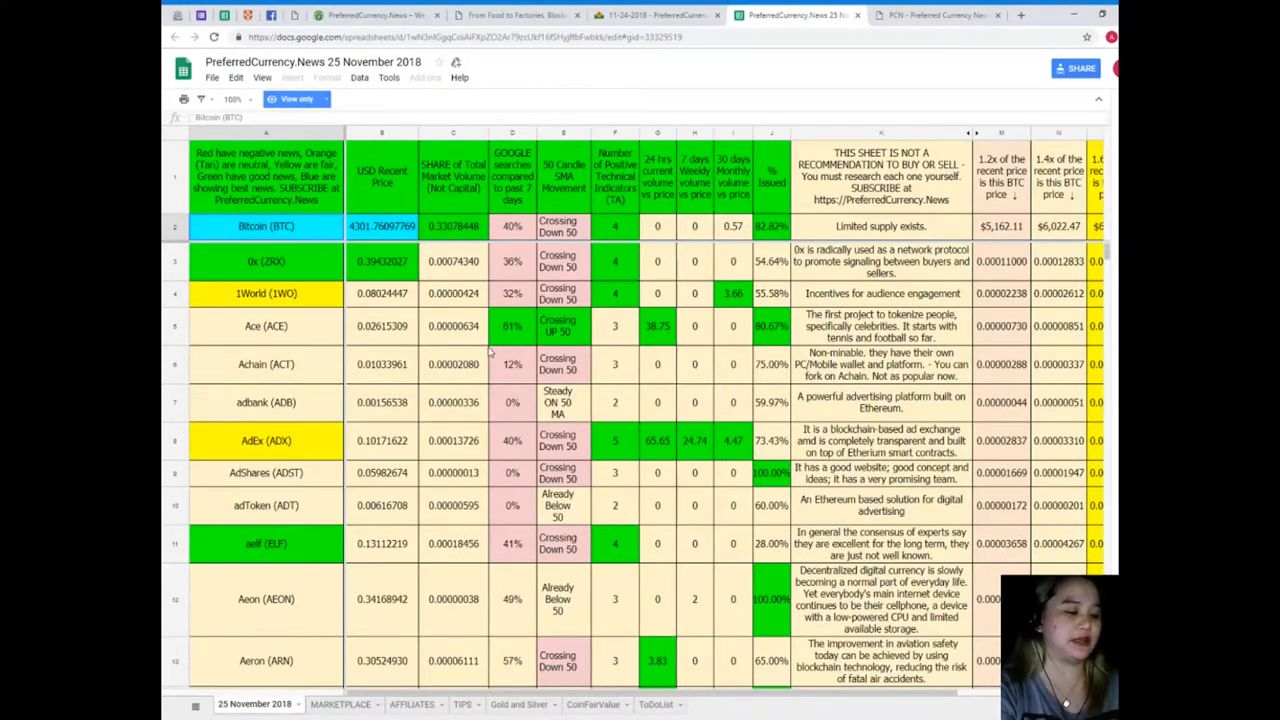
Search the sheet for 'EC' to locate the EOS (EOS) row
key(ctrl+f)
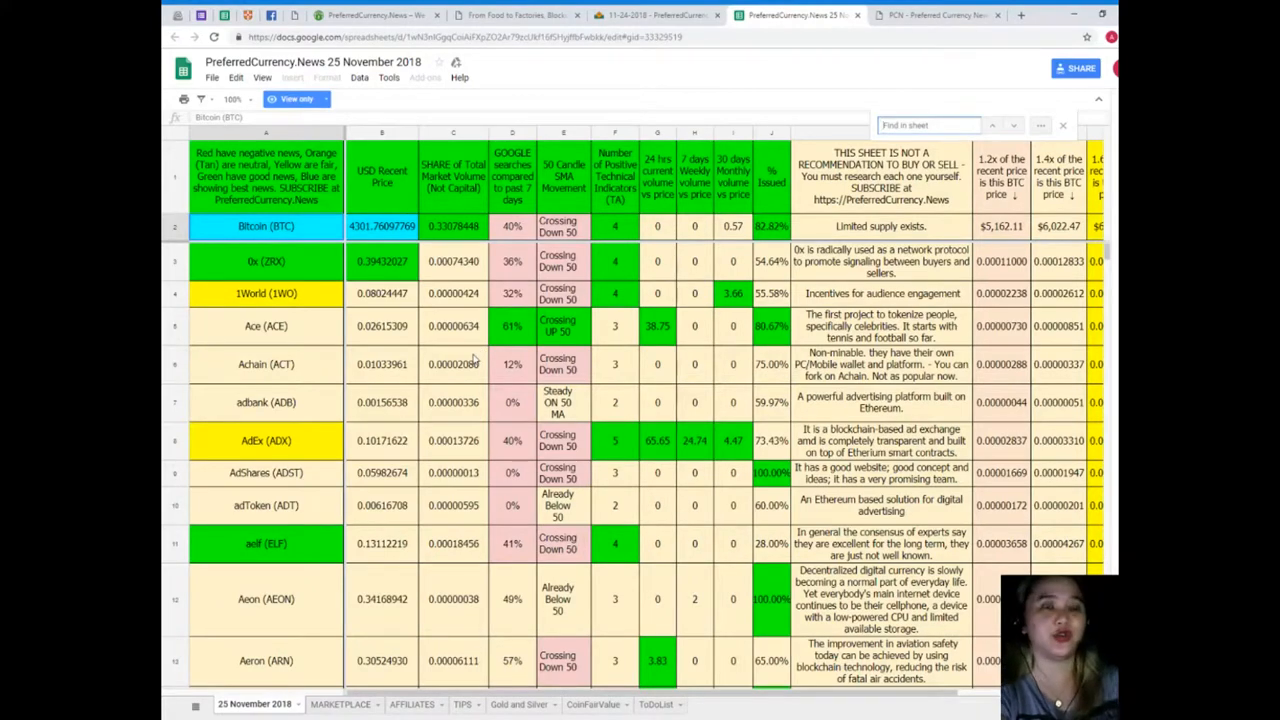
text(EC)
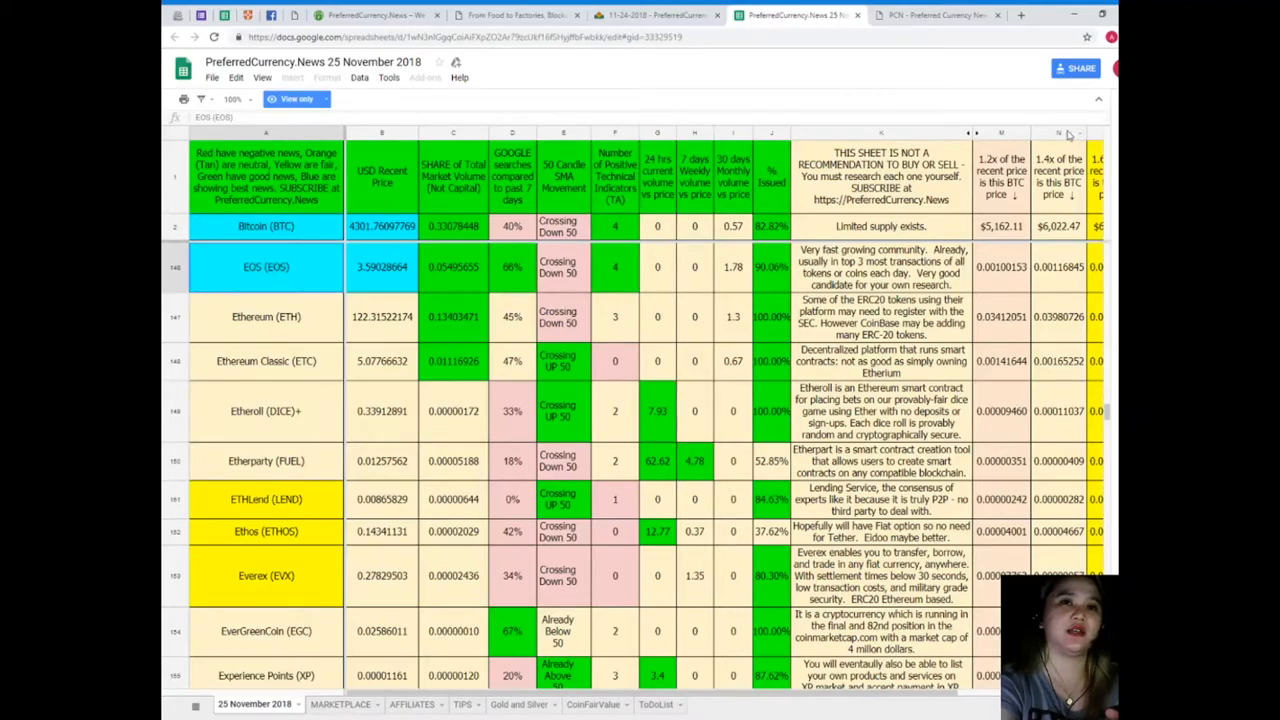
scroll(down, 3)
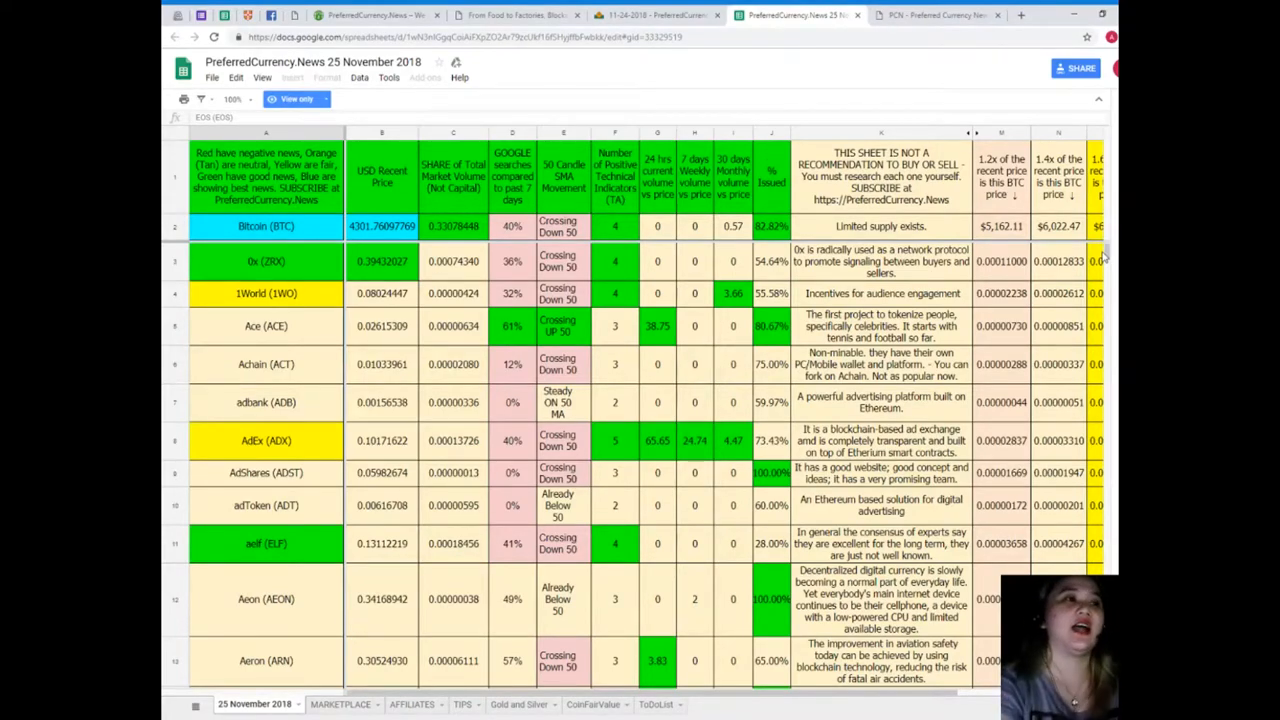
click(266, 261)
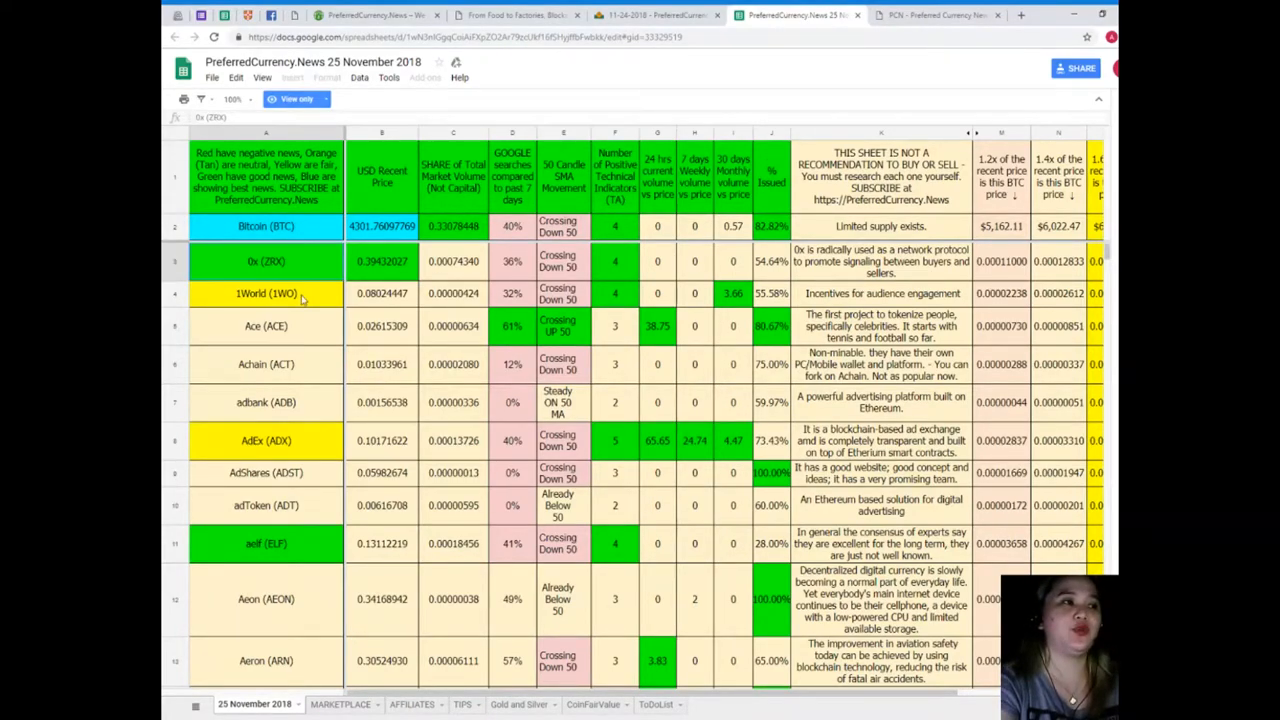
scroll(down, 3)
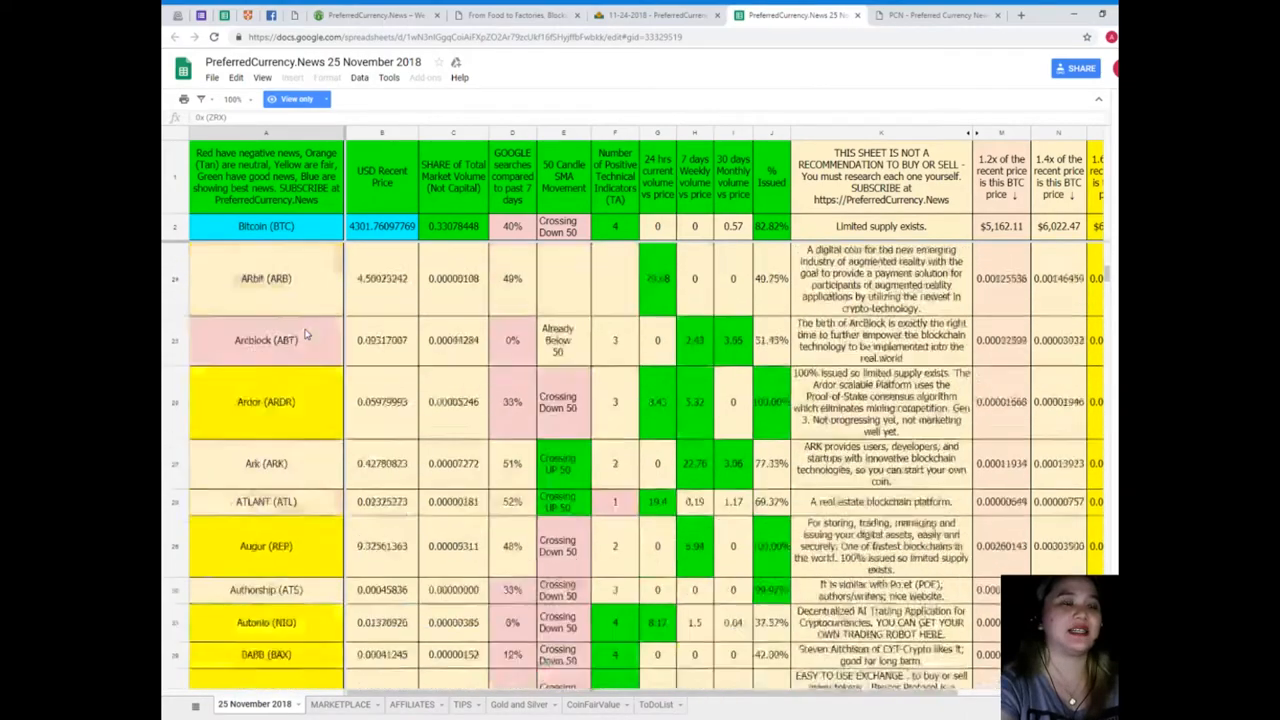
scroll(down, 3)
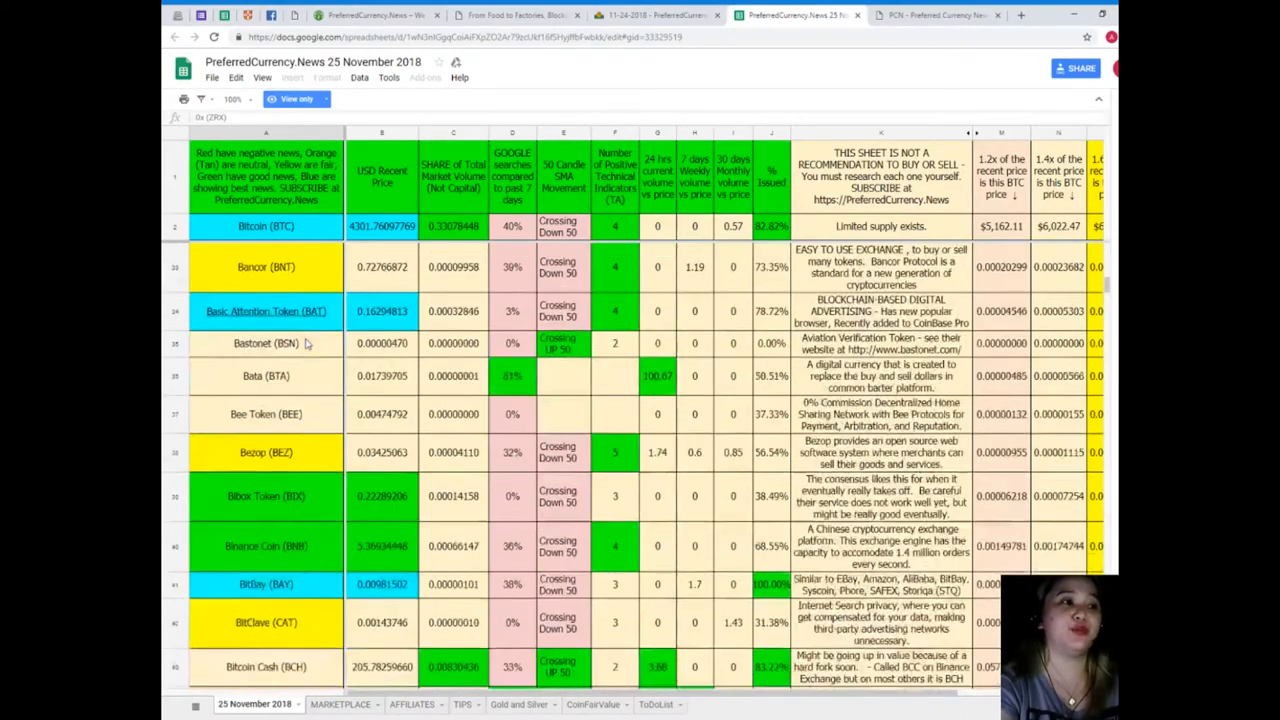
scroll(down, 3)
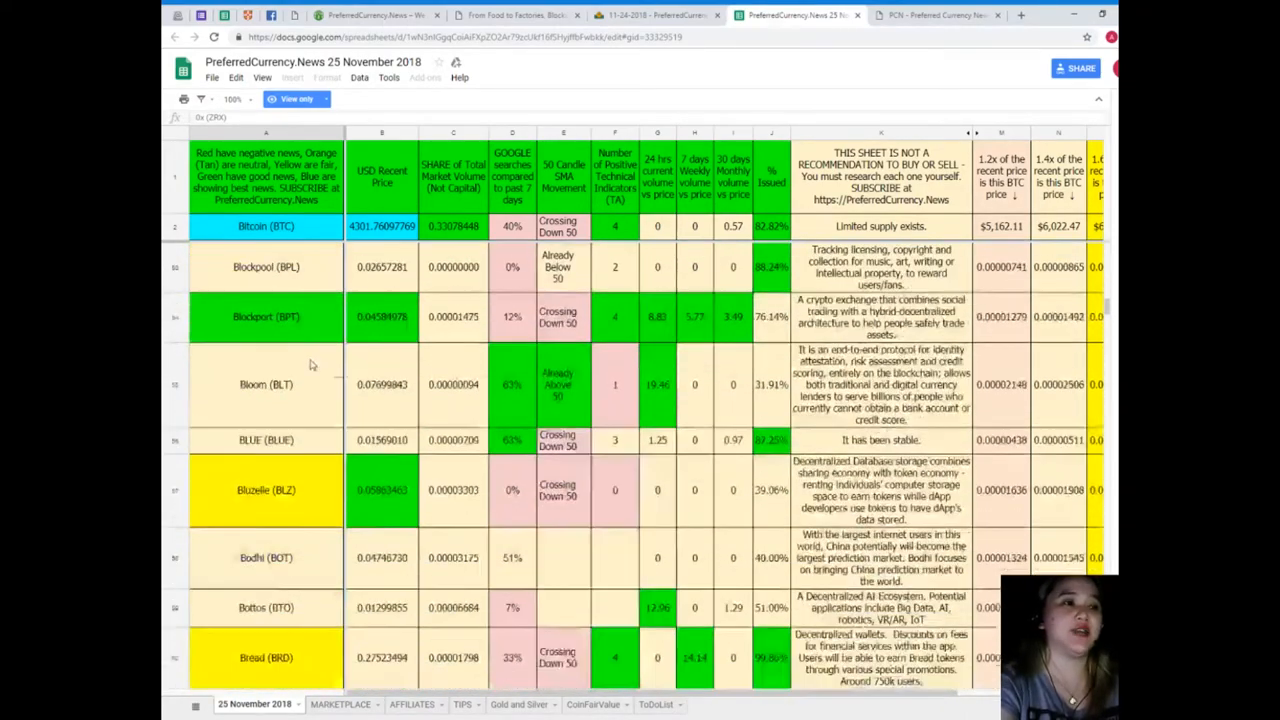
scroll(down, 3)
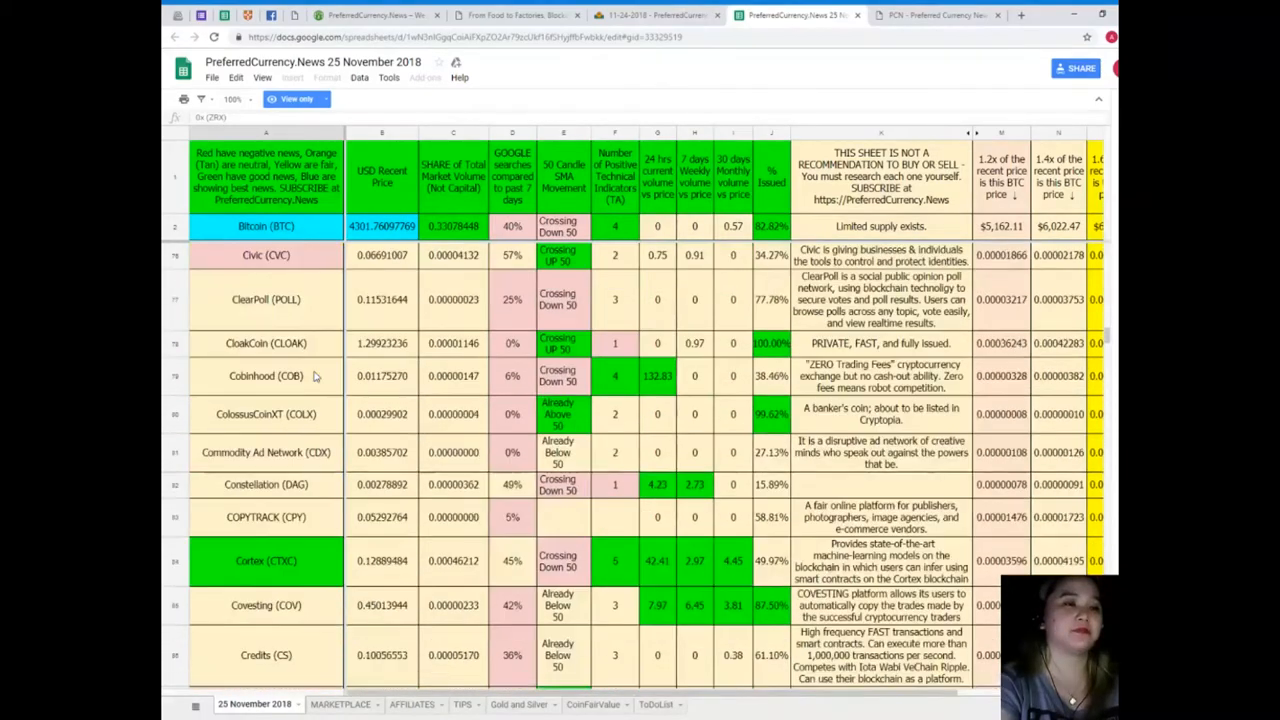
scroll(down, 3)
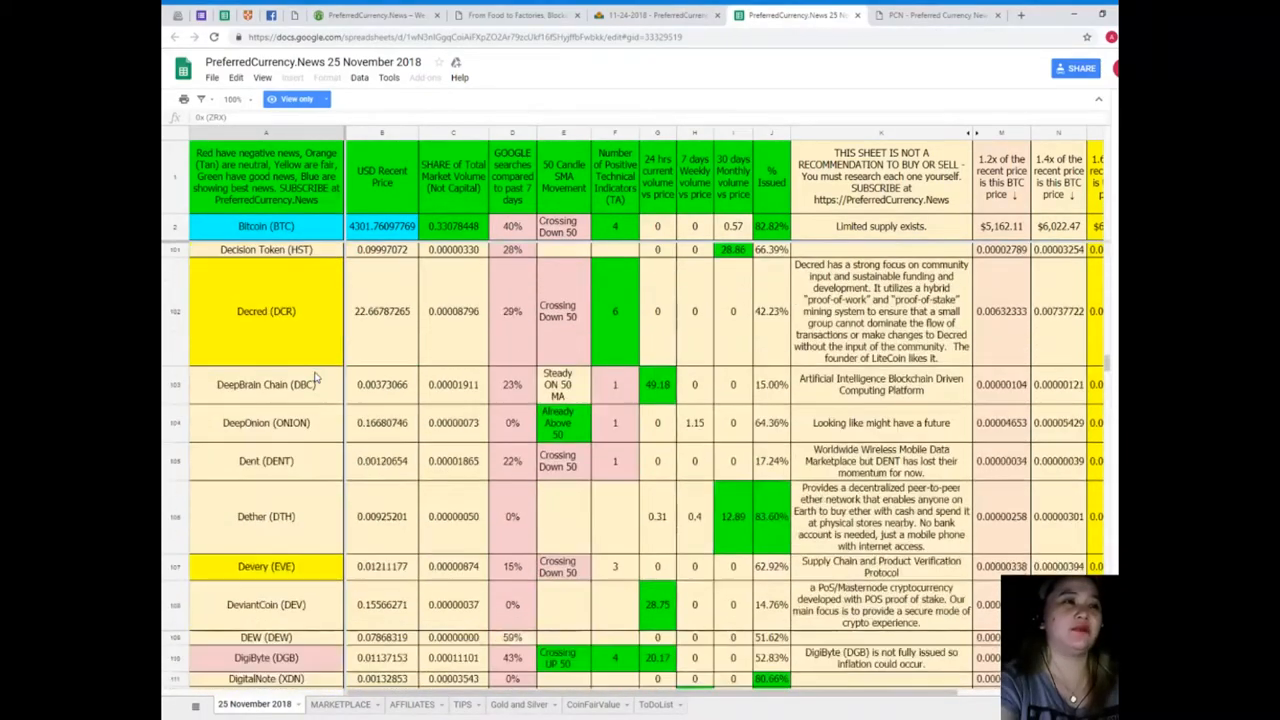
scroll(up, 3)
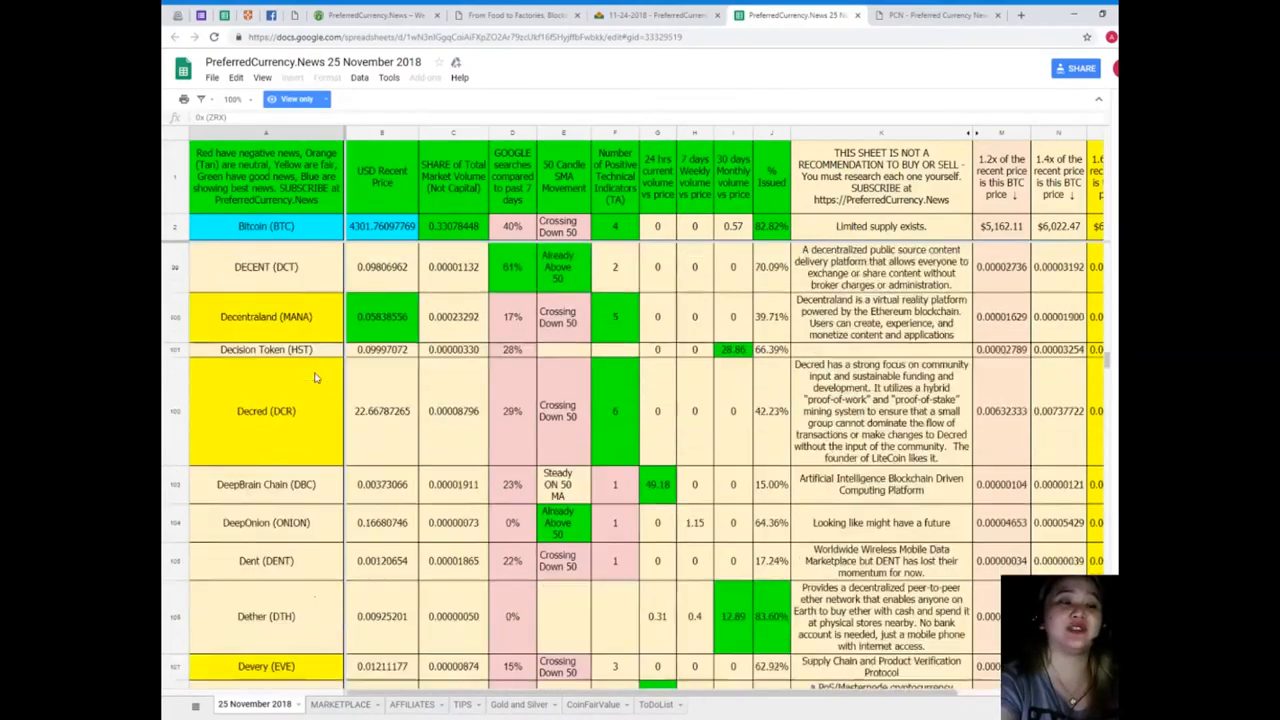
scroll(down, 3)
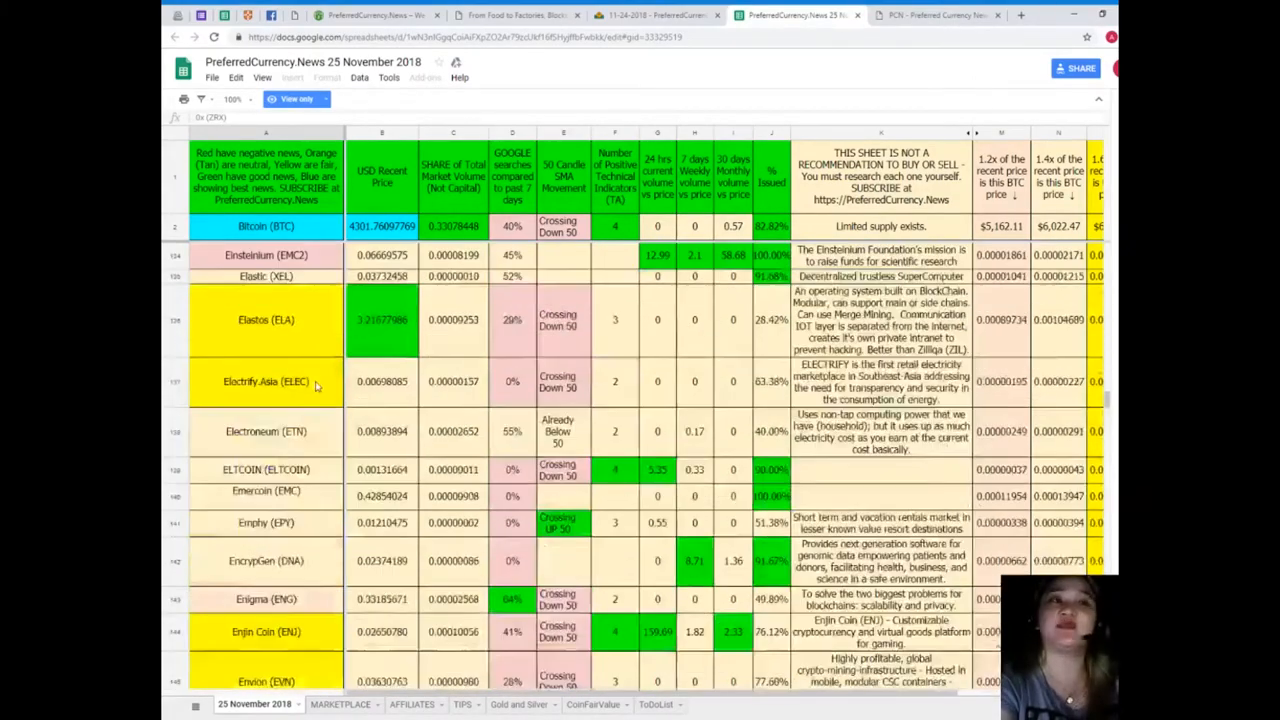
scroll(down, 3)
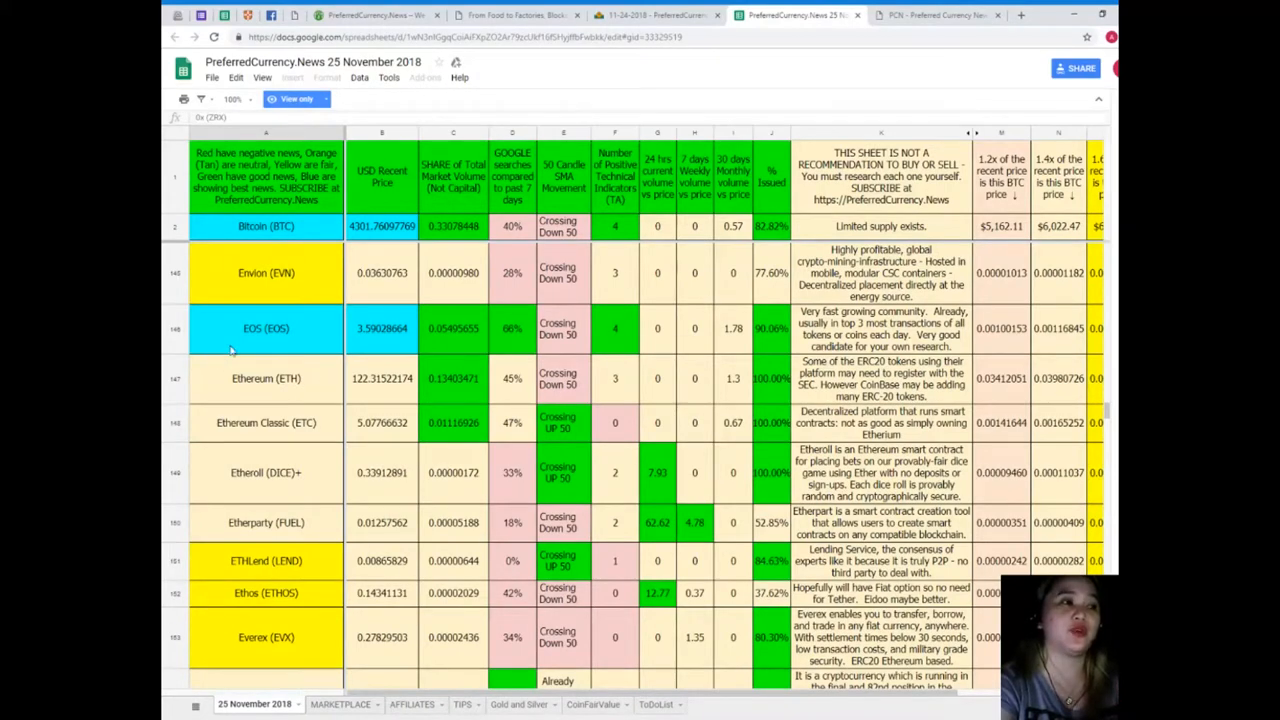
Select the EOS entry, skim down past Pillar, Populous and Power Ledger, then return to 0x
click(771, 328)
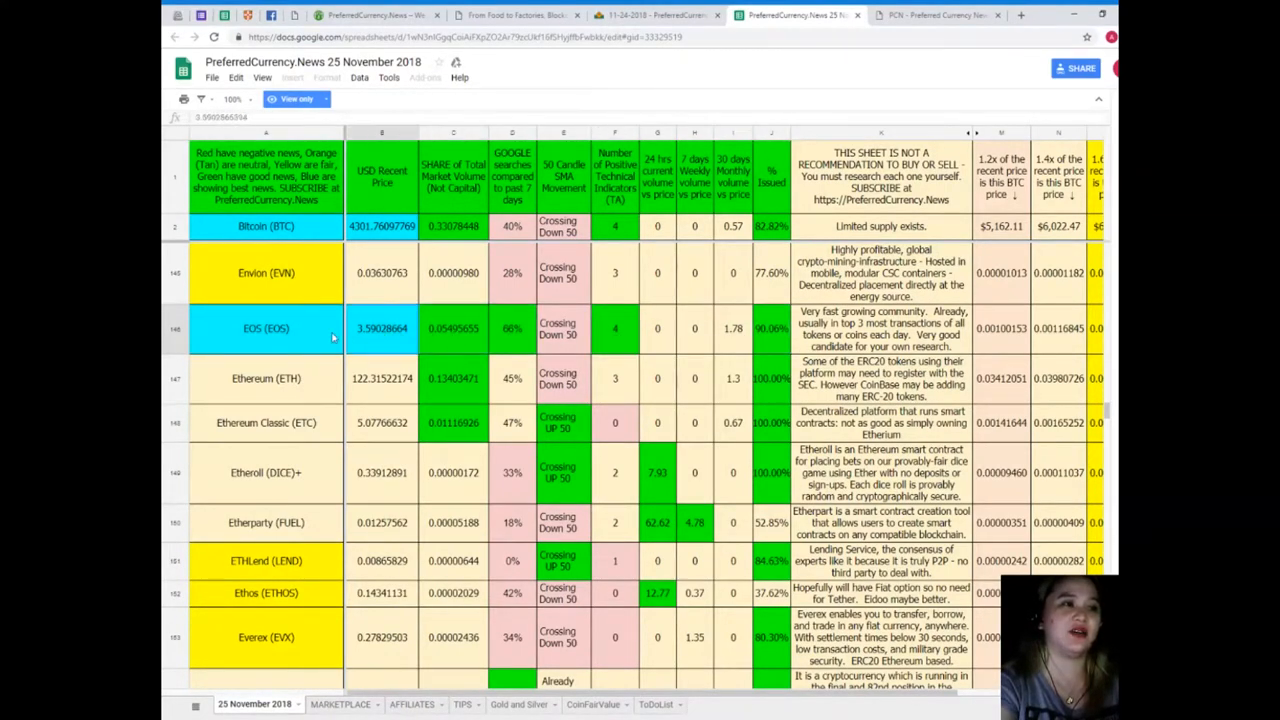
scroll(down, 3)
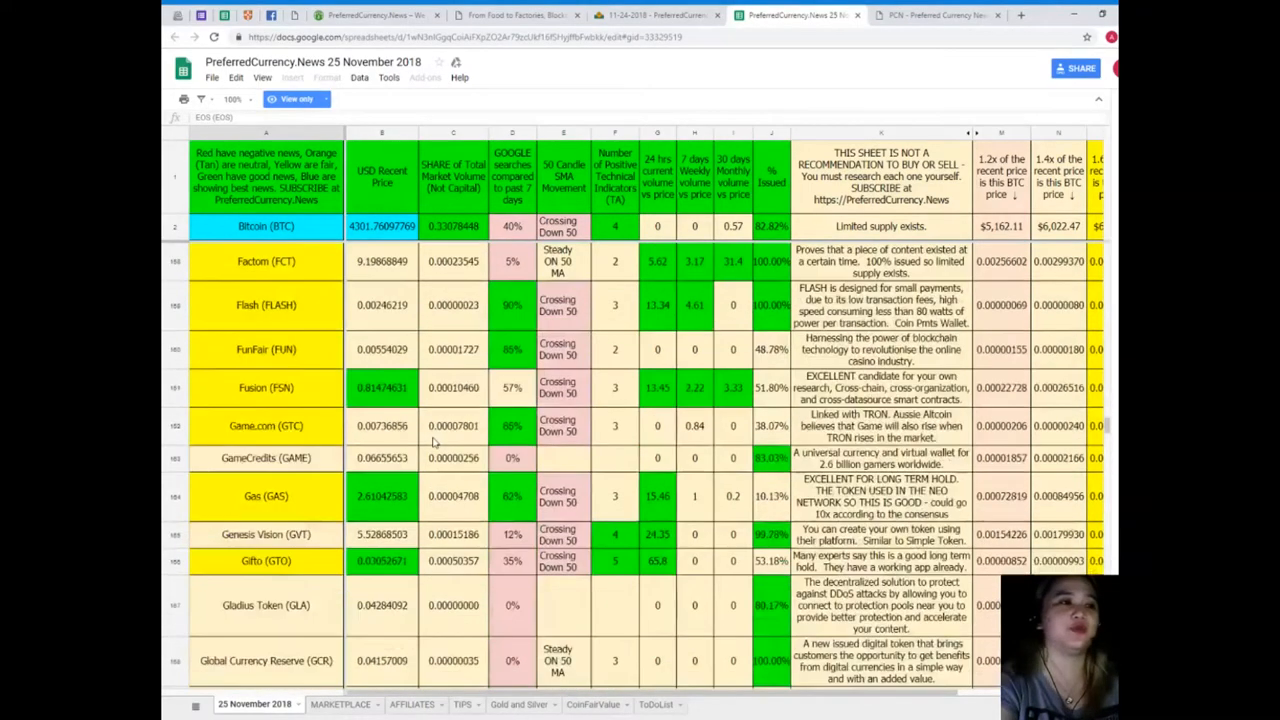
scroll(down, 3)
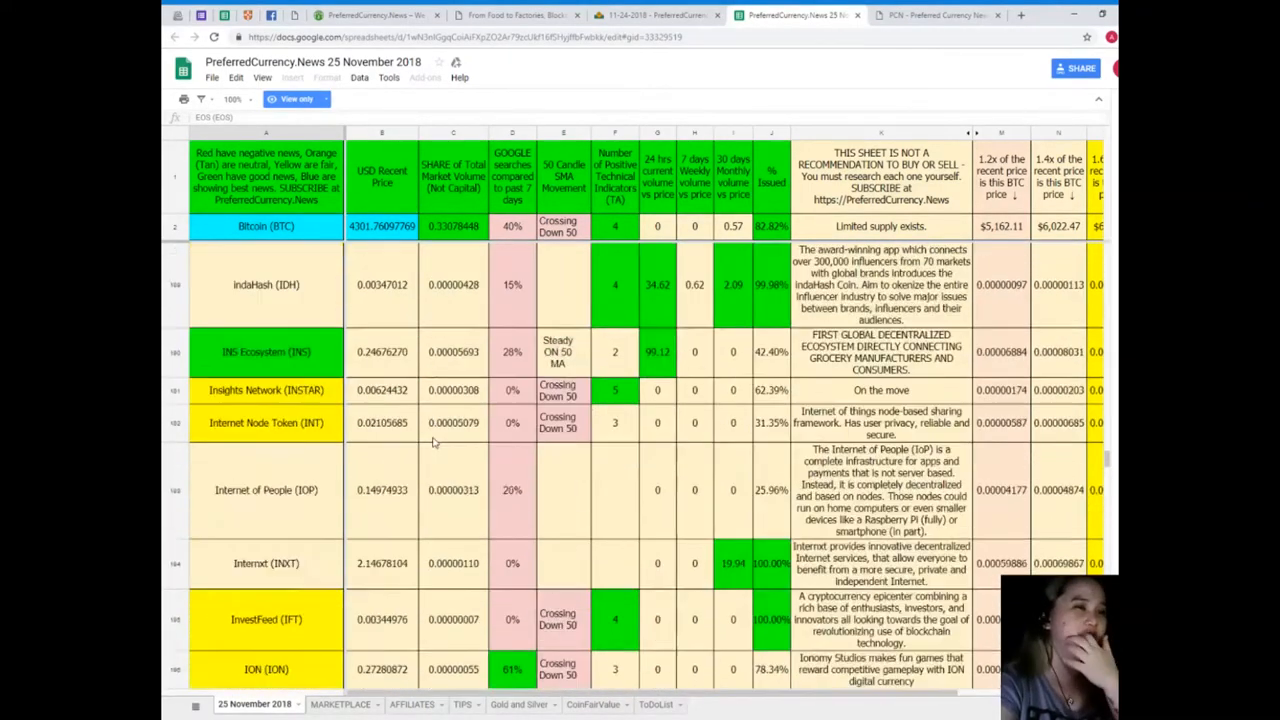
scroll(down, 3)
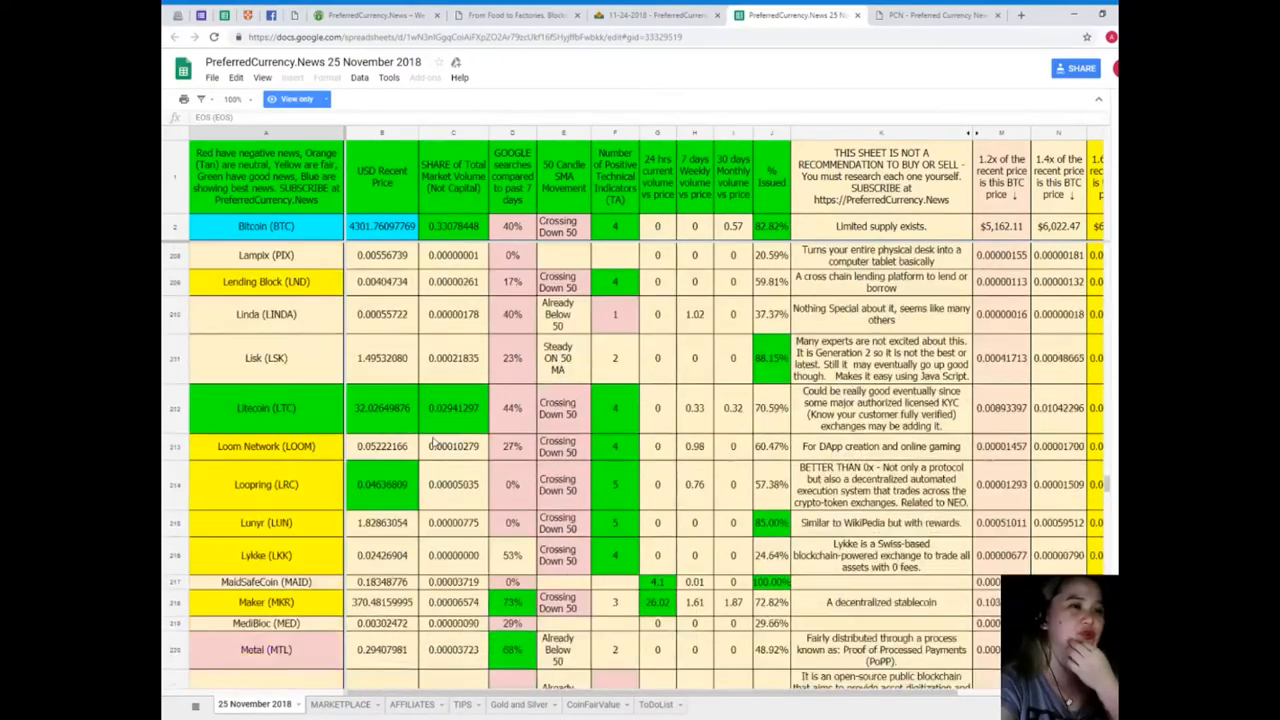
scroll(down, 3)
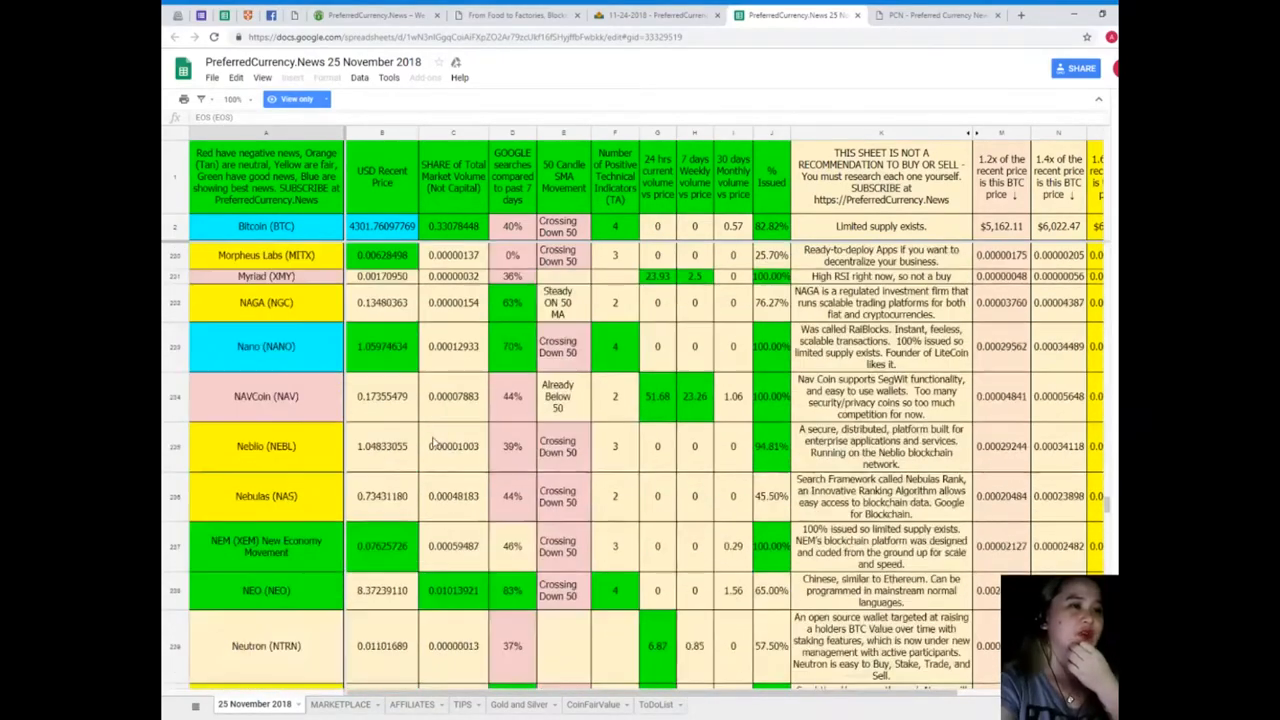
scroll(down, 3)
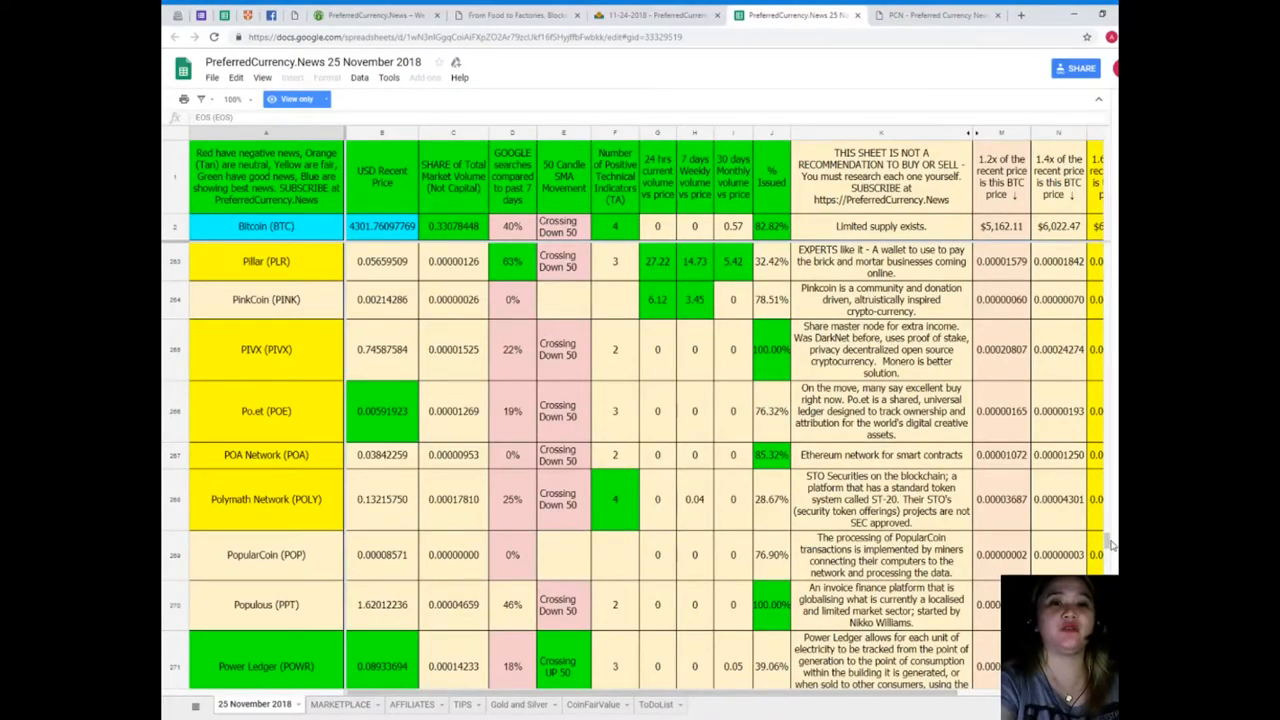
scroll(up, 3)
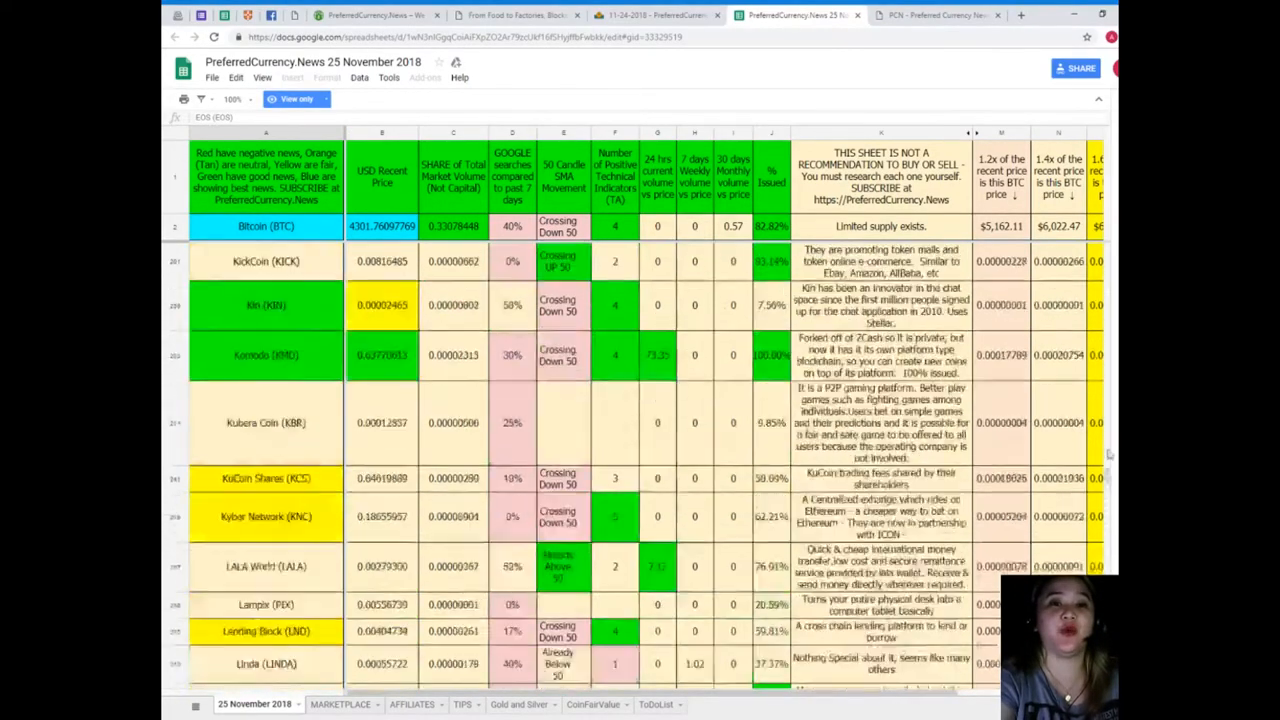
scroll(up, 3)
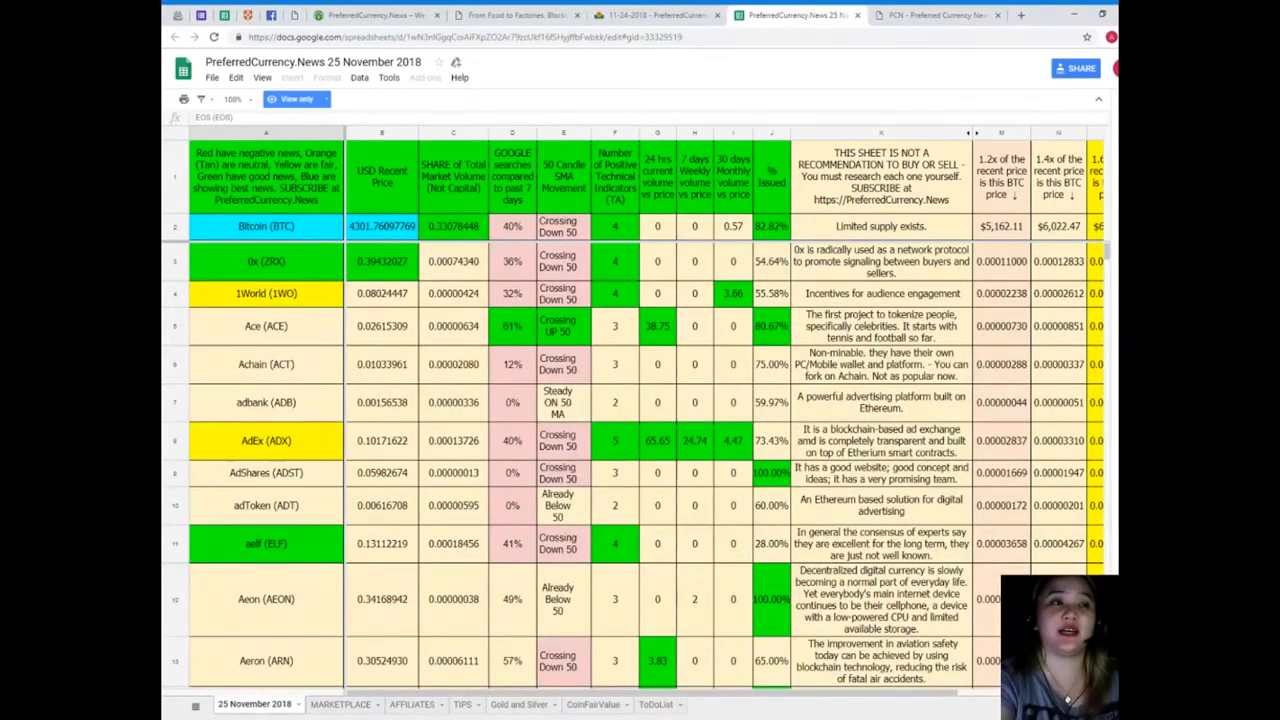